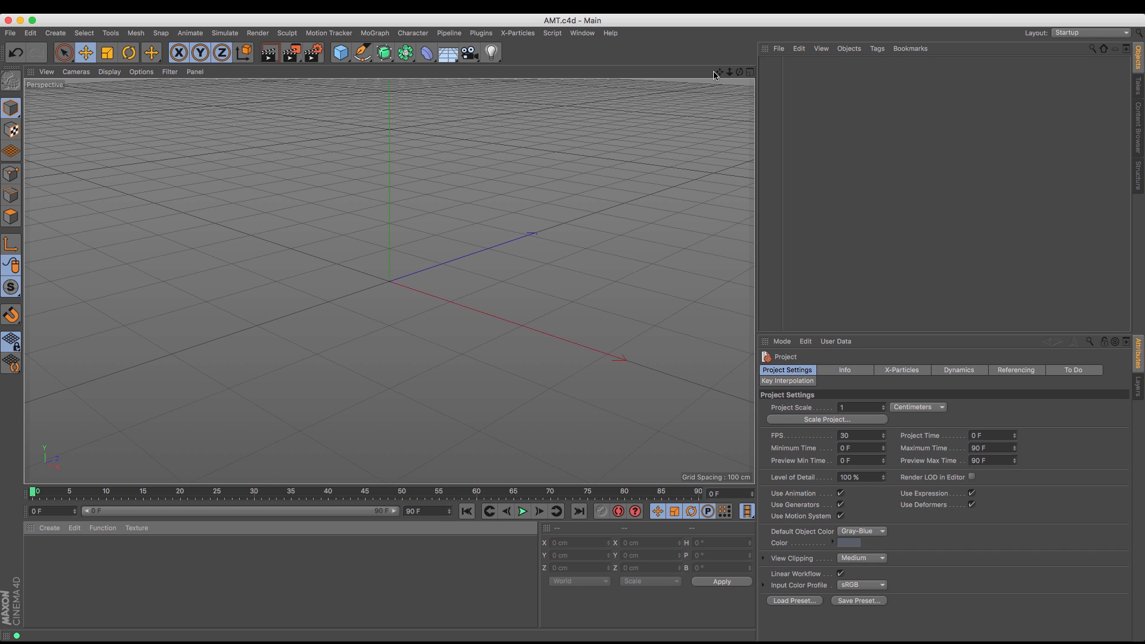
mouse_move(42, 559)
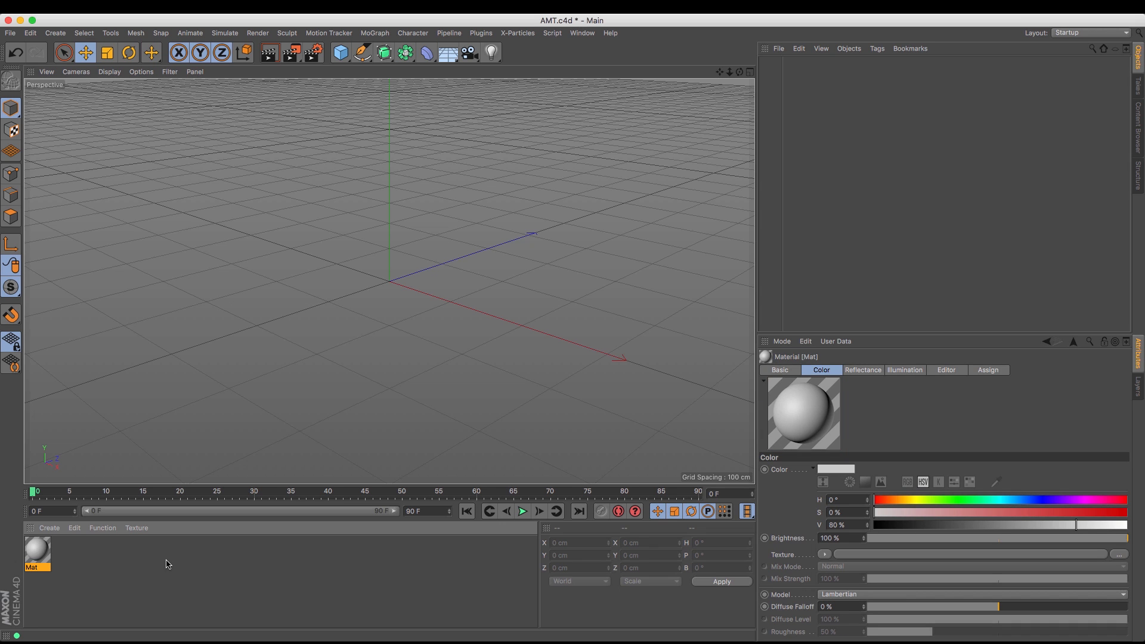
mouse_move(1117, 555)
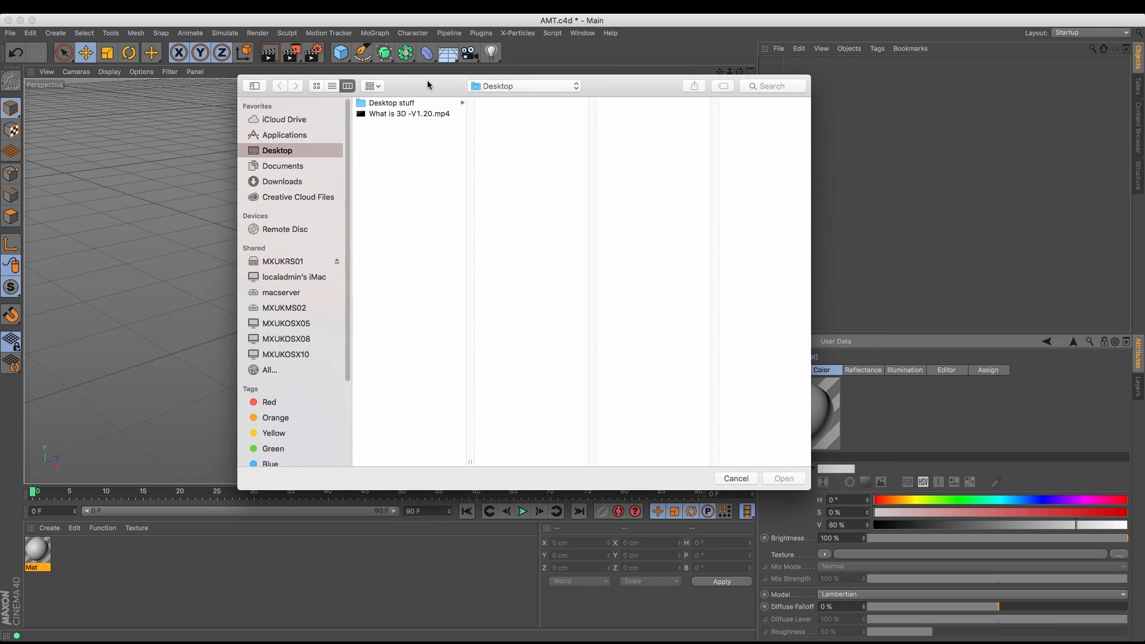
Choose the 'What is 3D -V1.20.mp4' movie as the new material's Color texture.
left_click(409, 113)
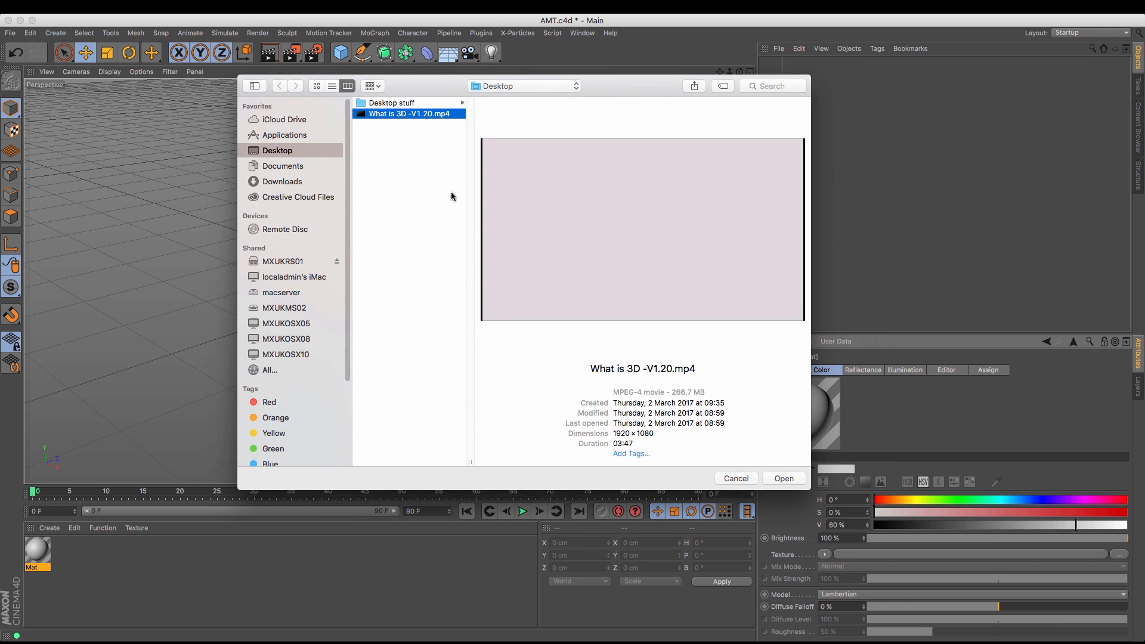
mouse_move(444, 196)
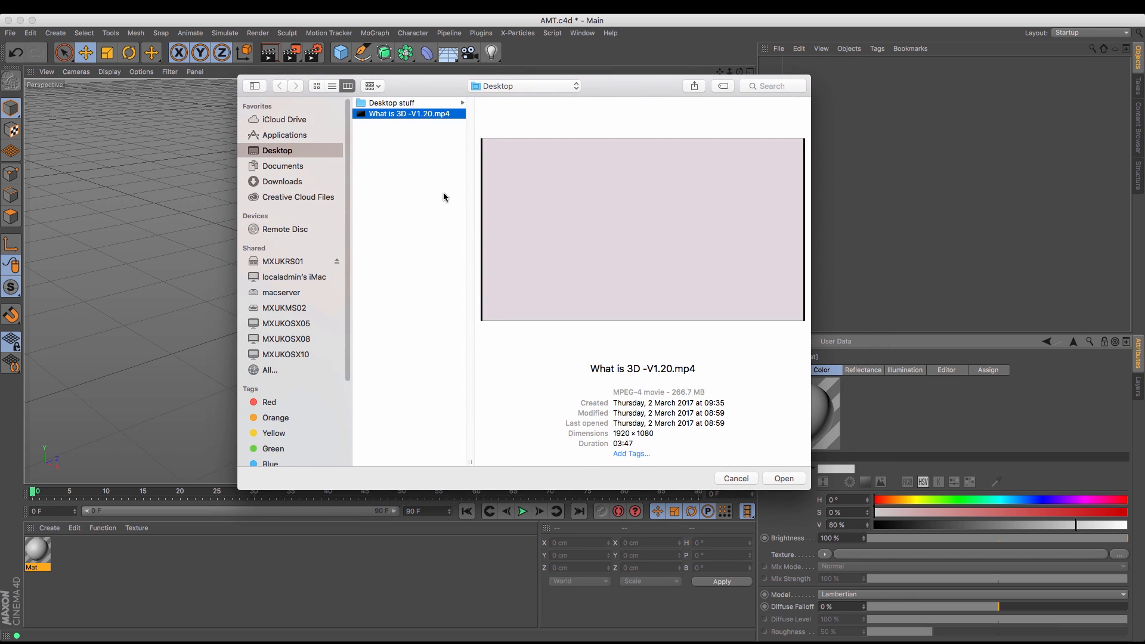
mouse_move(602, 385)
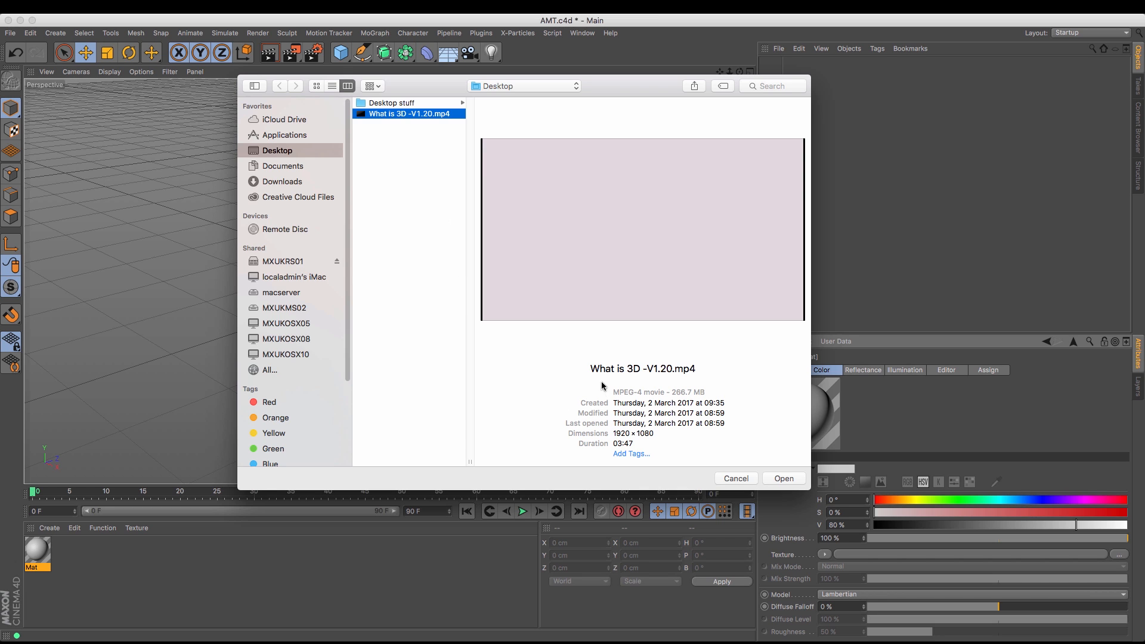
mouse_move(766, 441)
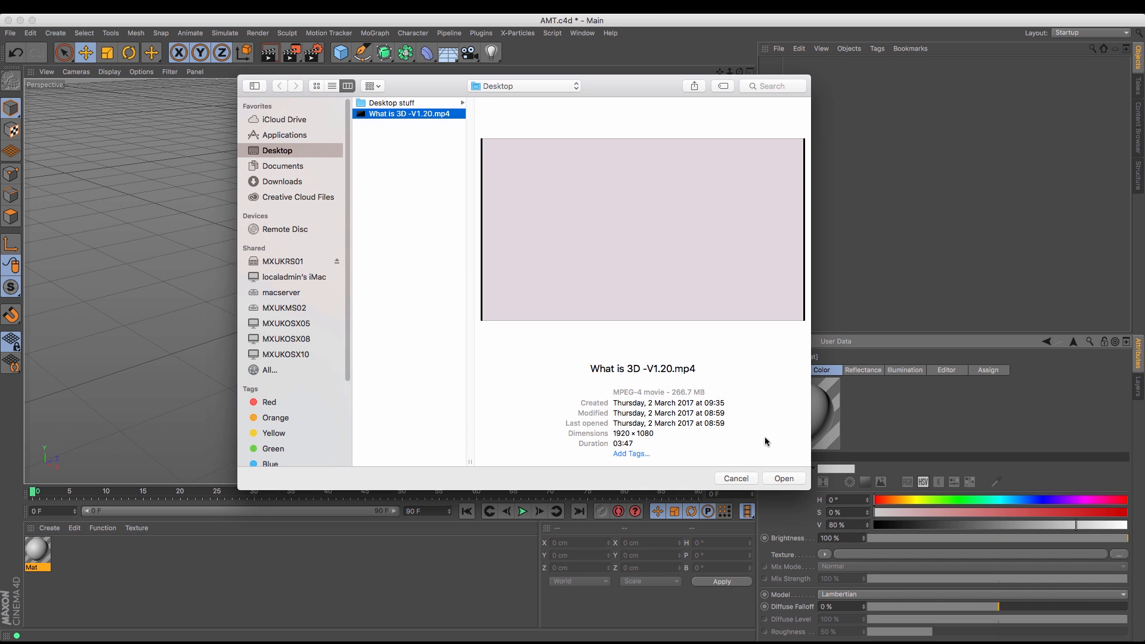
left_click(783, 478)
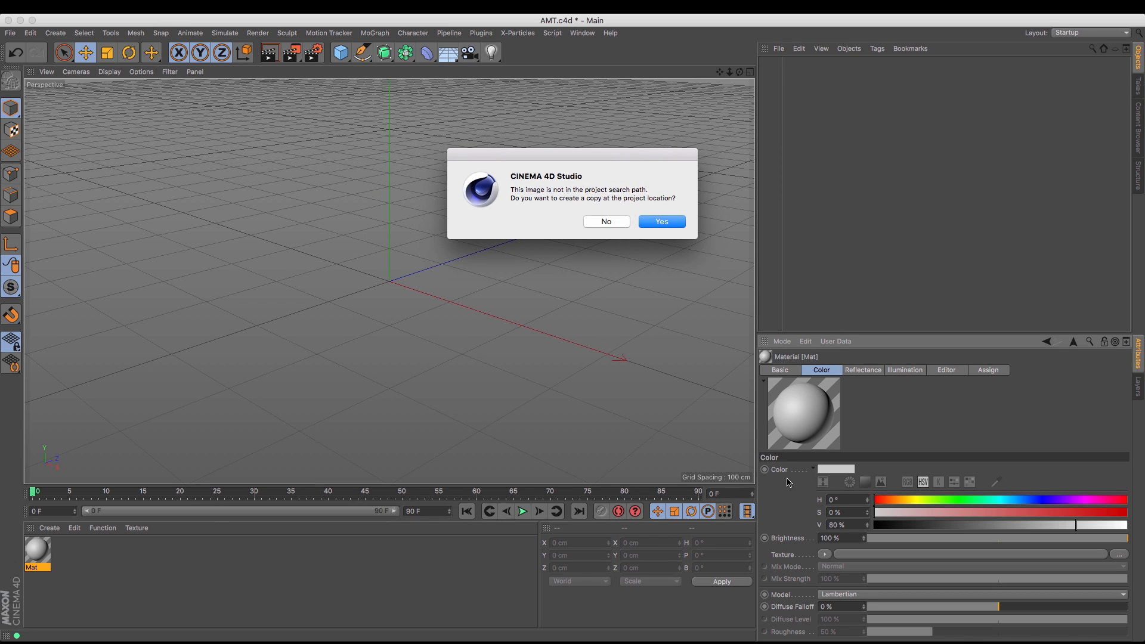
mouse_move(605, 226)
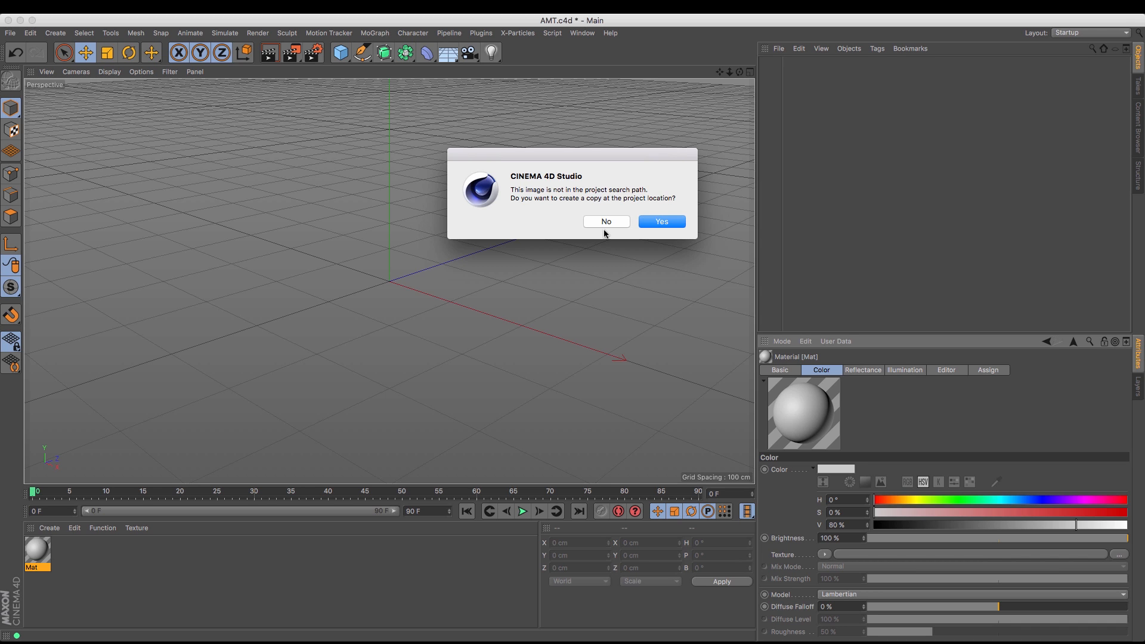
Answer No to the project-path prompt so the texture references the original Desktop file.
left_click(606, 222)
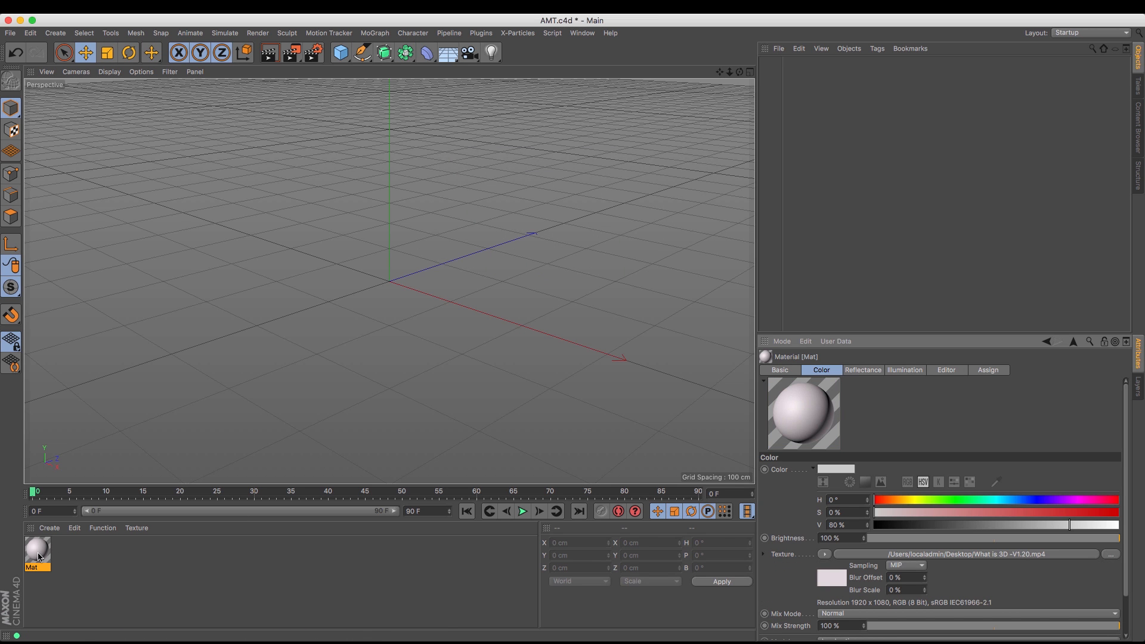
Show the movie texture's Animation settings in the Material Editor (6809 frames at 30 fps).
double_click(37, 549)
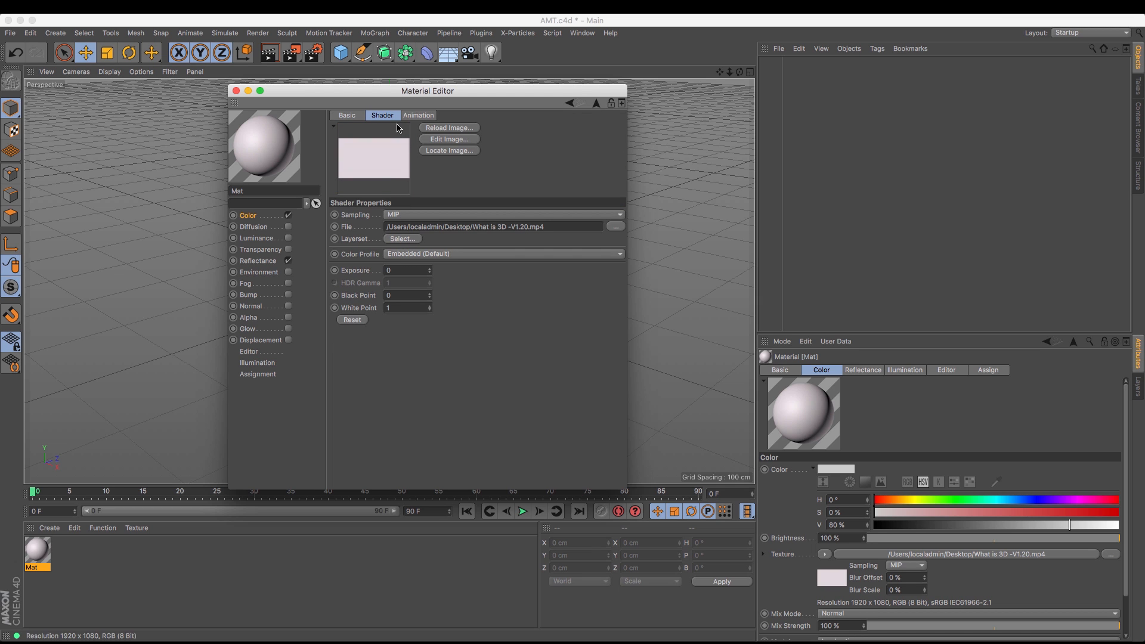
mouse_move(463, 102)
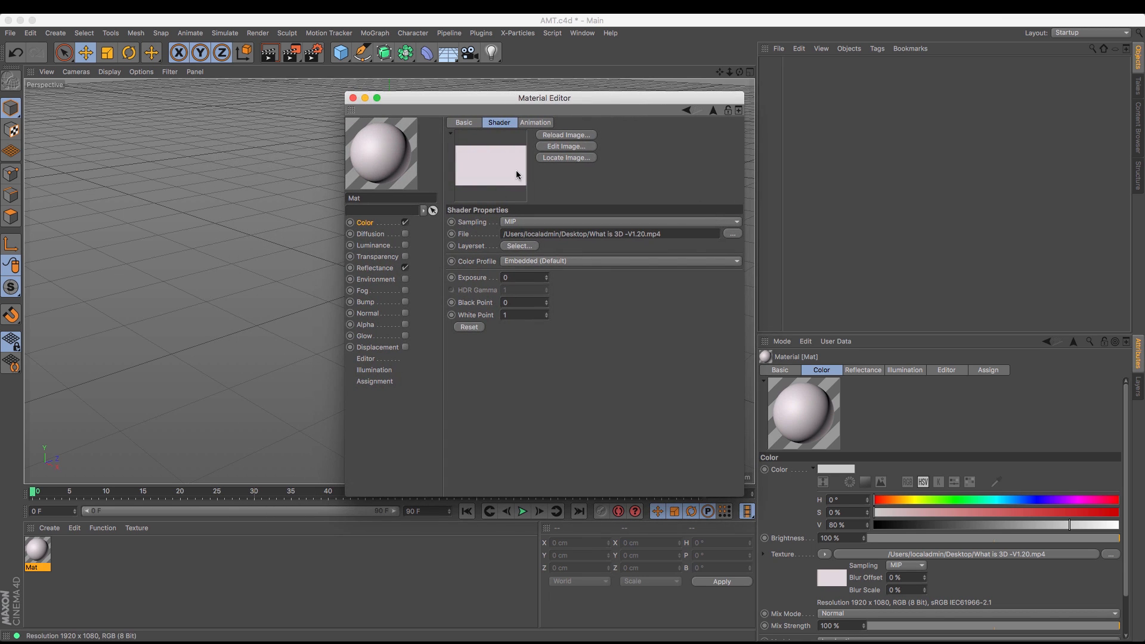
left_click(534, 122)
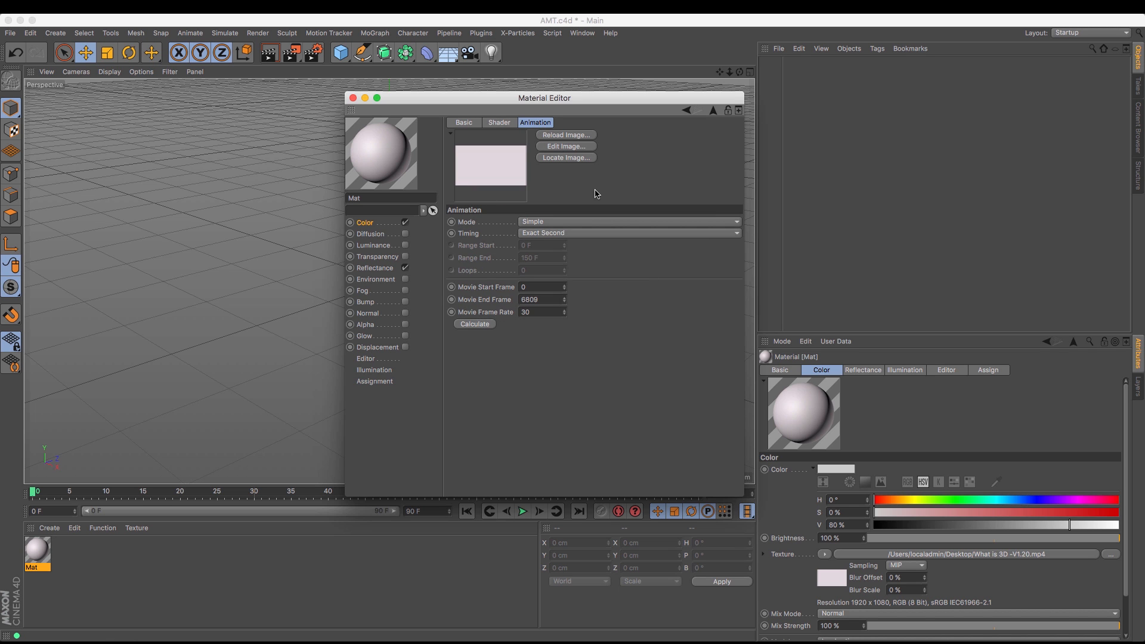
mouse_move(640, 206)
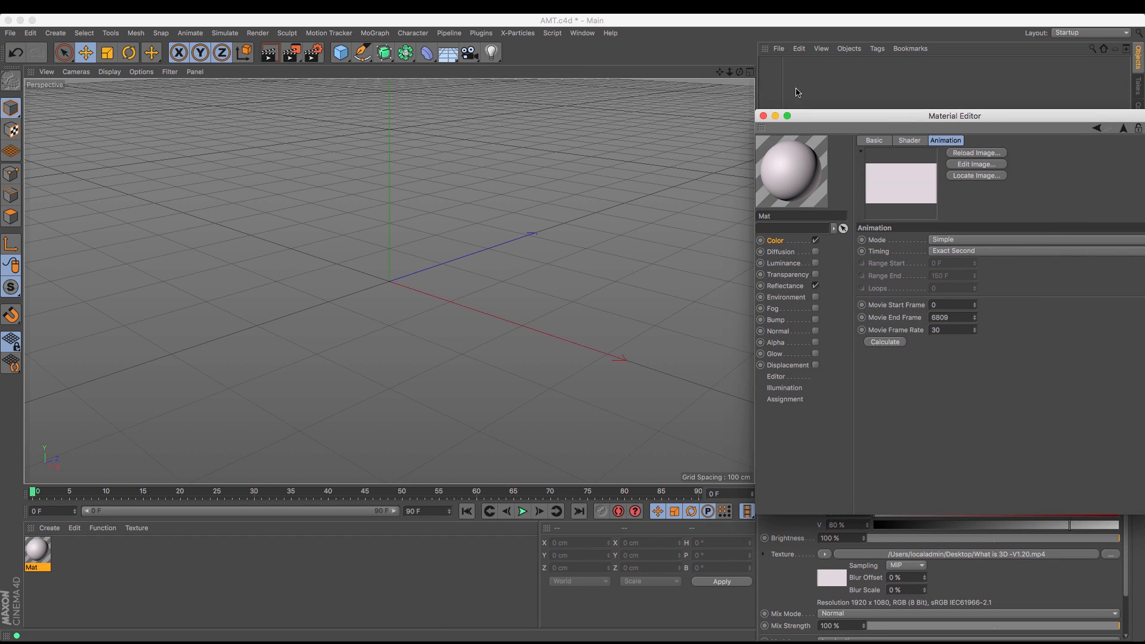
mouse_move(386, 87)
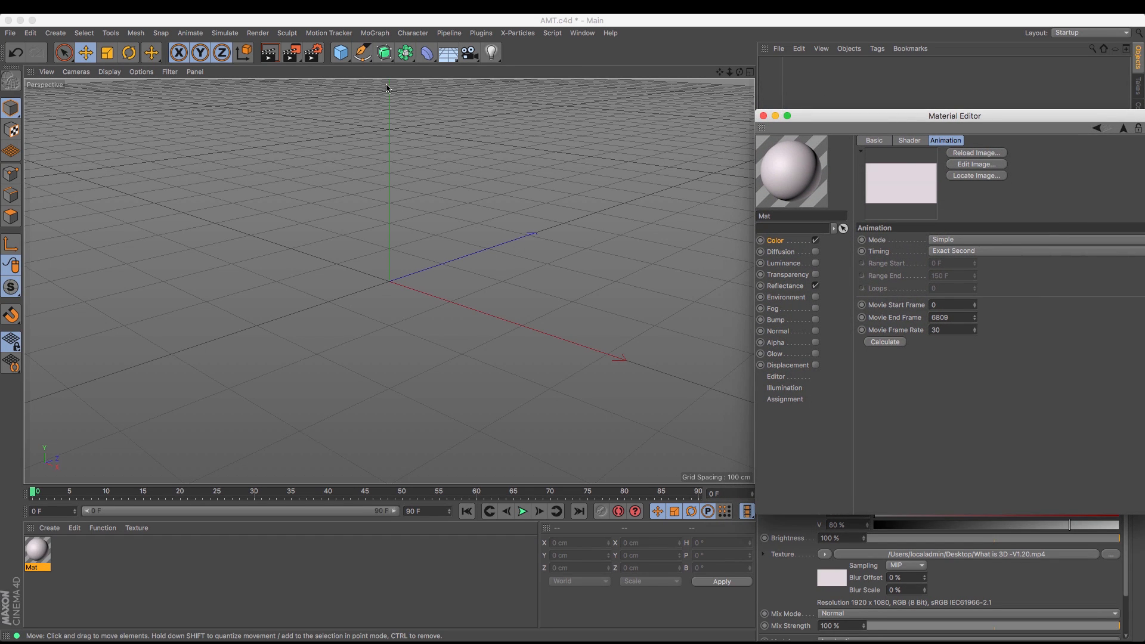
Add a Plane primitive, rotate it 90° in pitch and assign the Mat movie material.
left_click(340, 51)
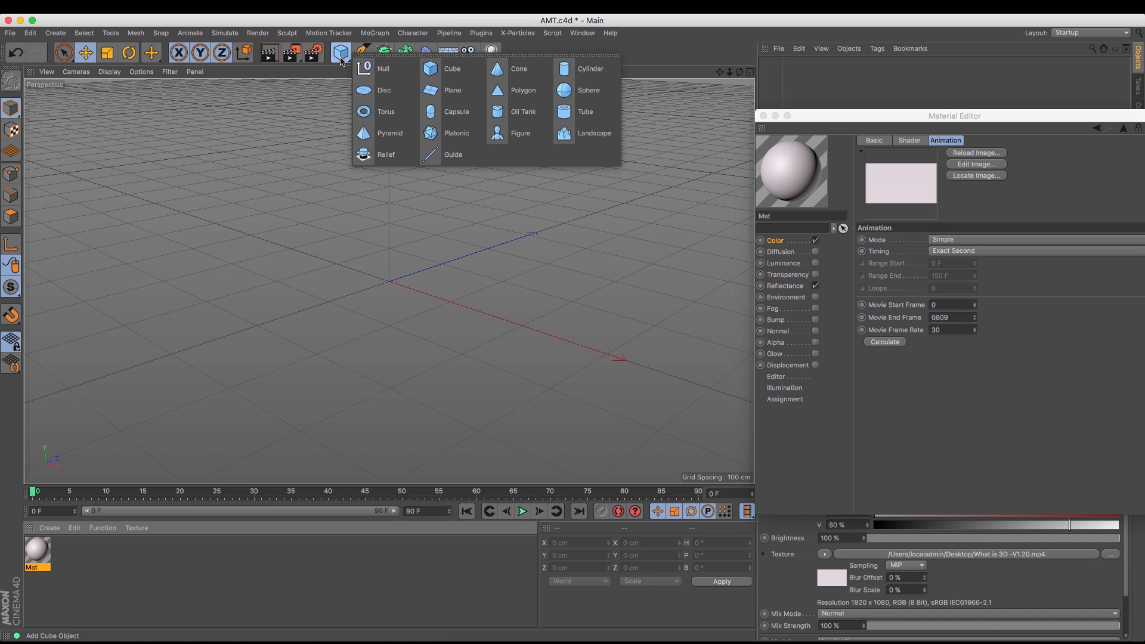
mouse_move(452, 89)
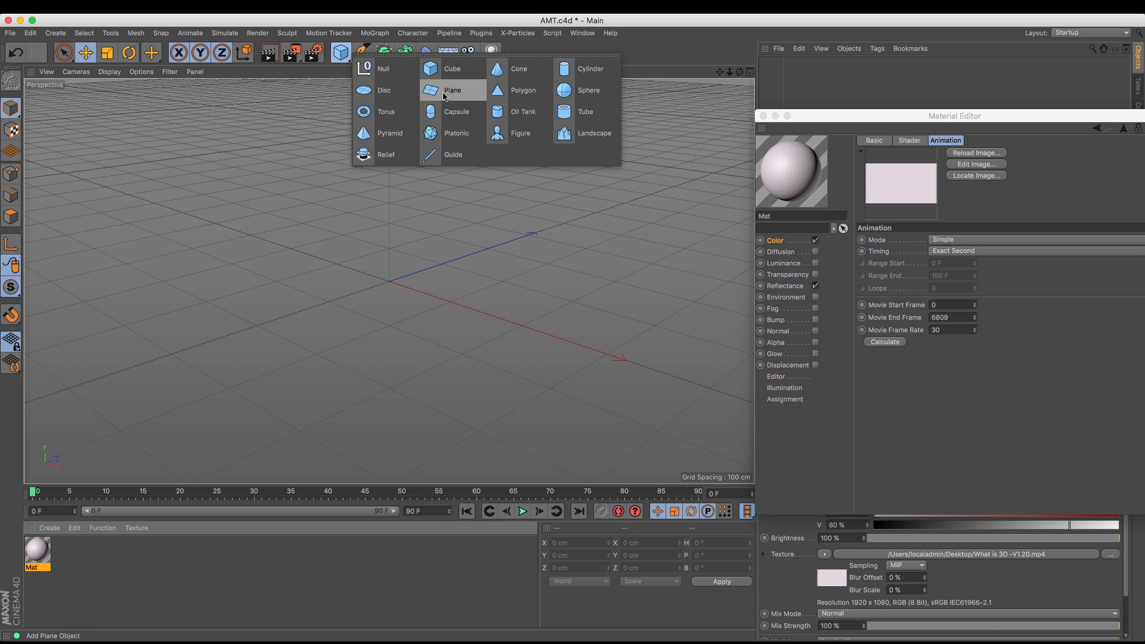
left_click(451, 90)
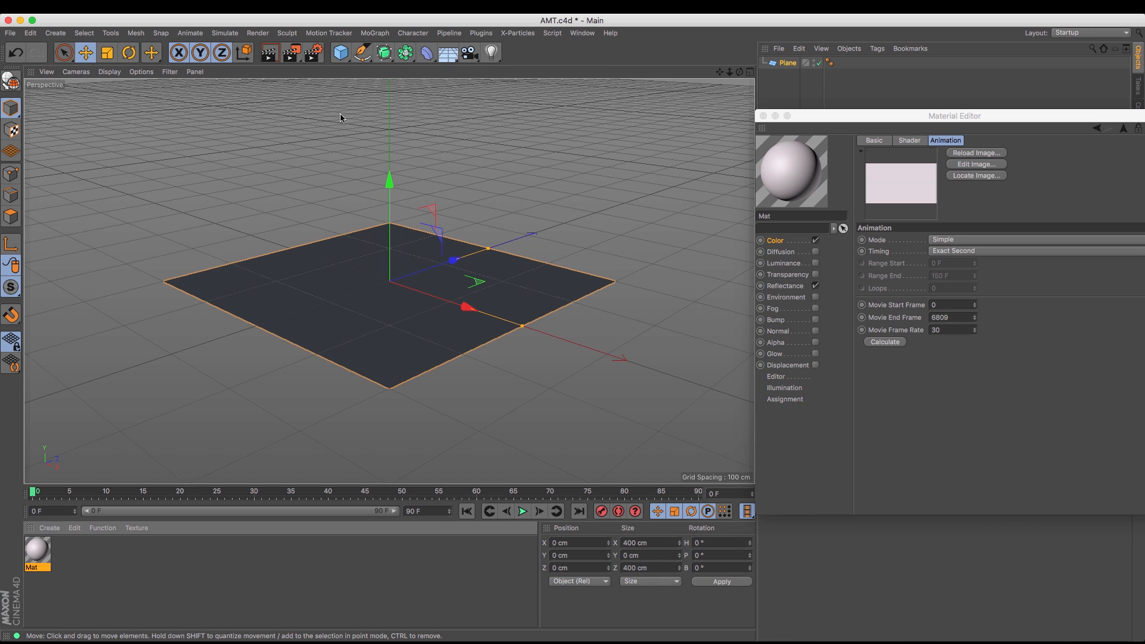
left_click(129, 52)
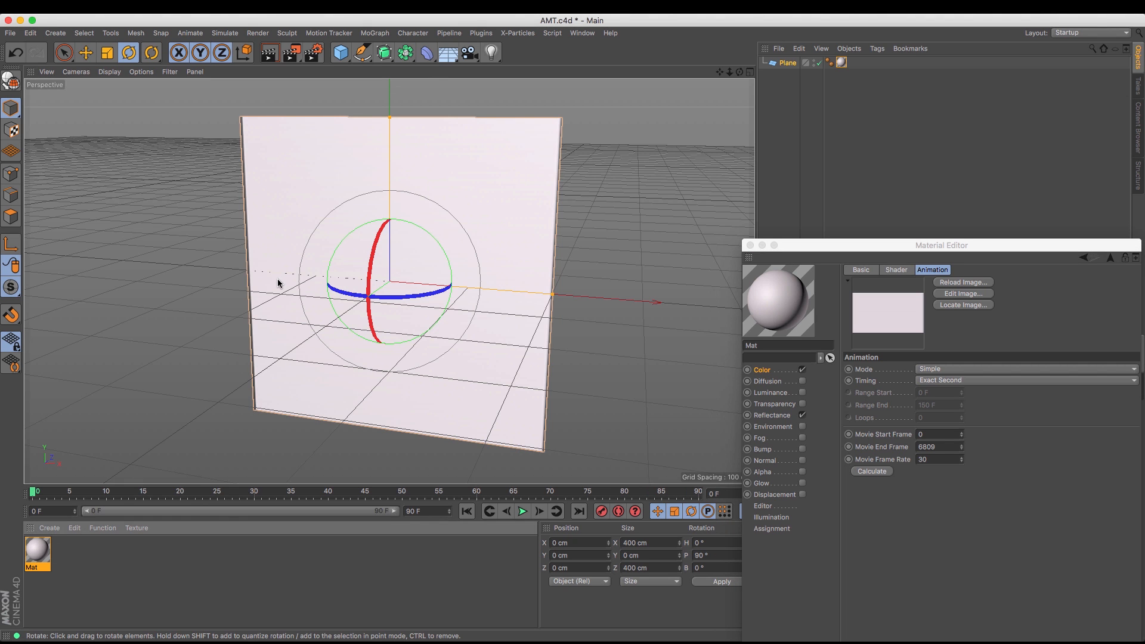
mouse_move(295, 198)
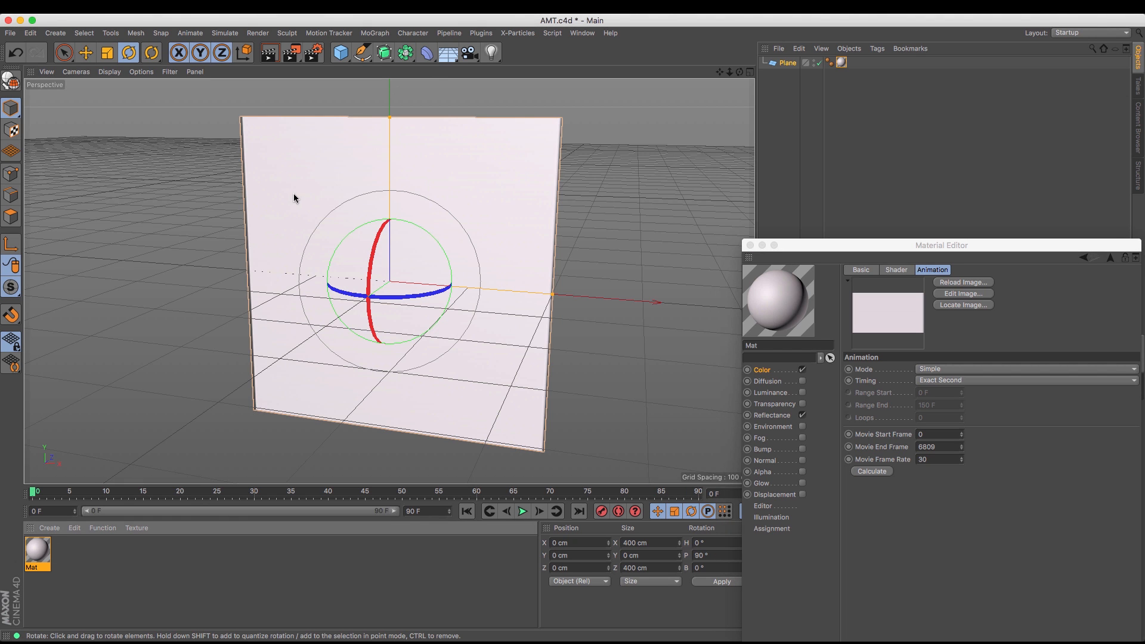
mouse_move(639, 362)
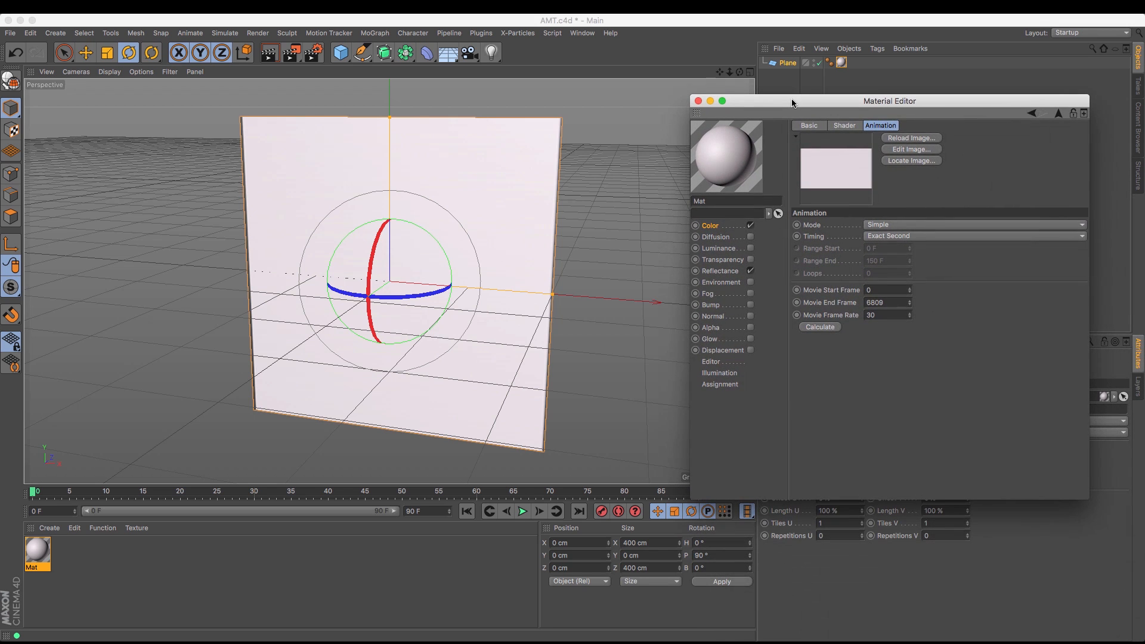
mouse_move(713, 364)
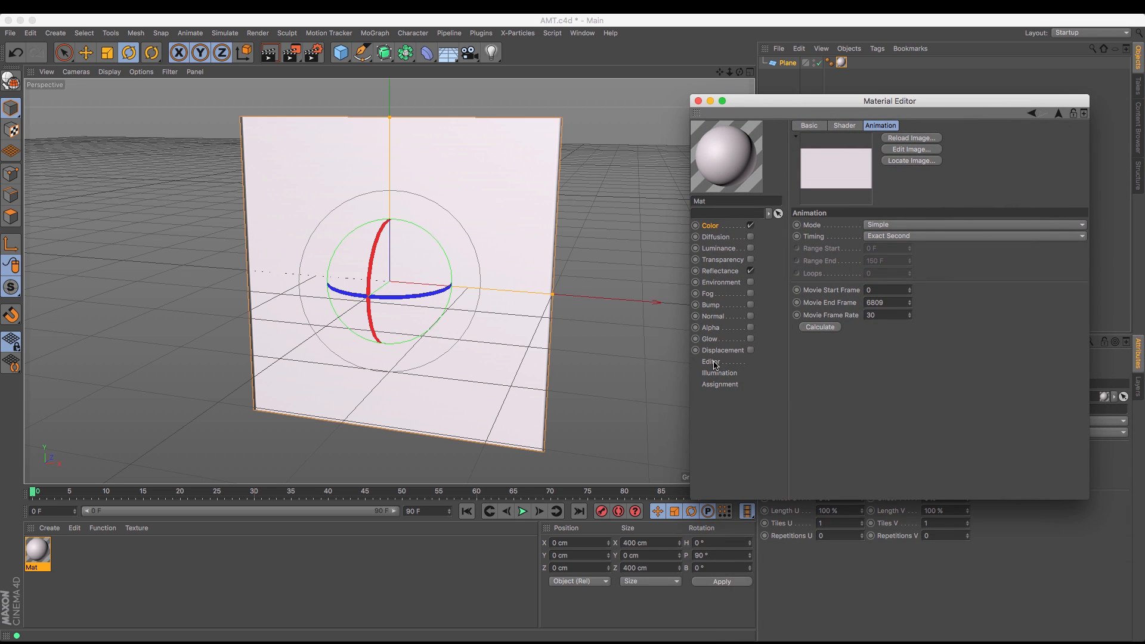
Enable Animate Preview on the material and play the timeline to see the video on the plane.
left_click(710, 362)
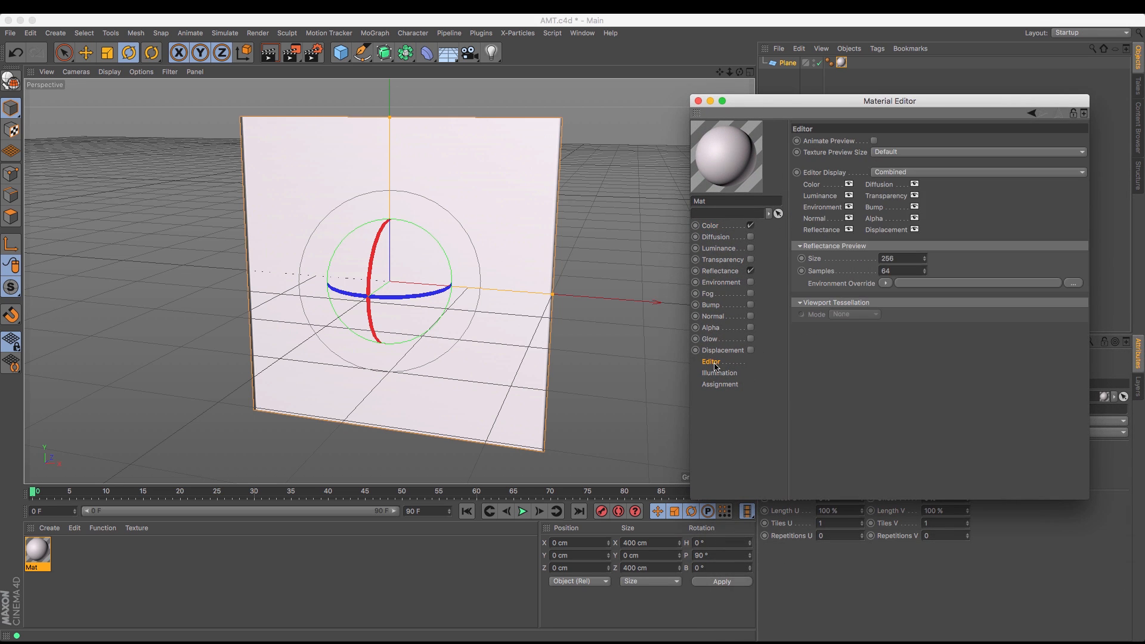
mouse_move(862, 145)
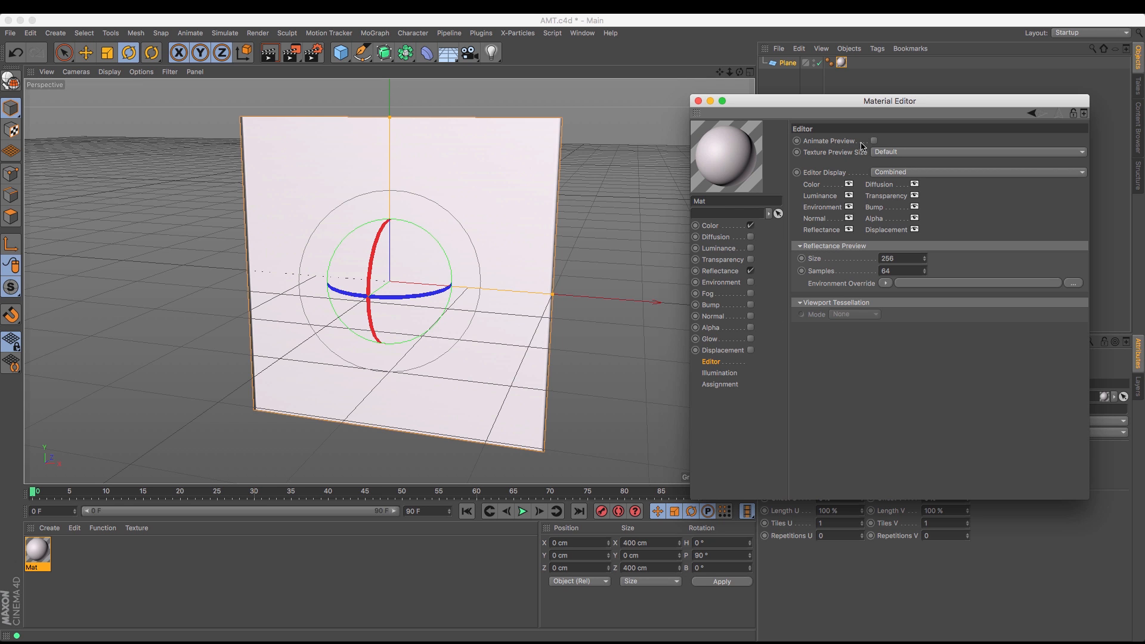
mouse_move(874, 144)
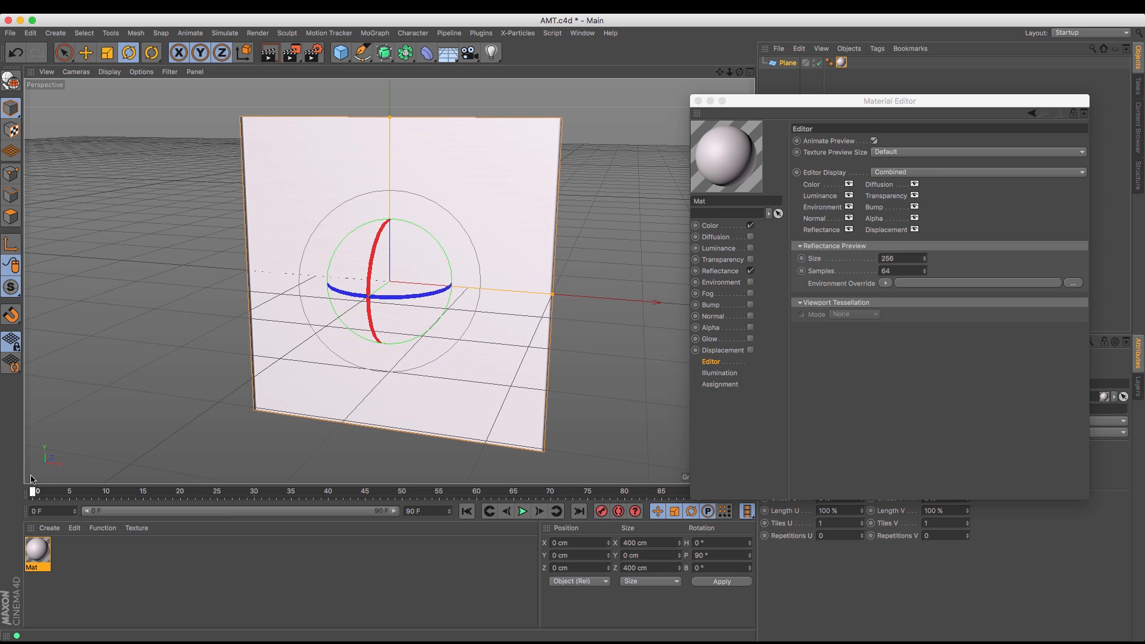
left_click(355, 490)
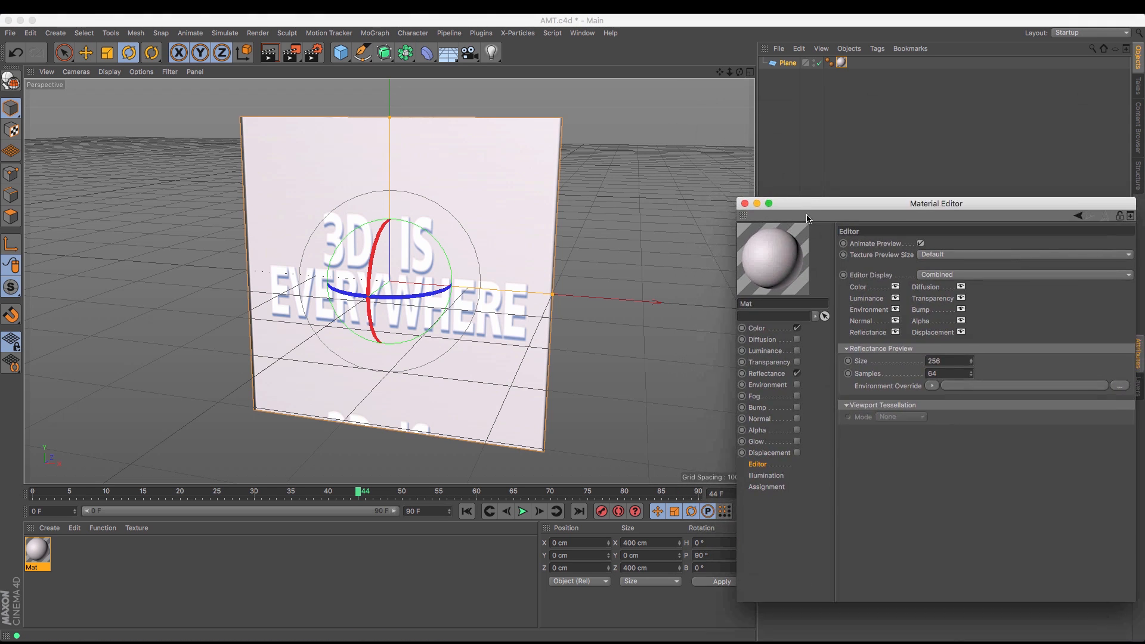
Set the plane to 1920×1080, extend the scene to 1000 F and reach the movie texture's settings.
left_click(841, 62)
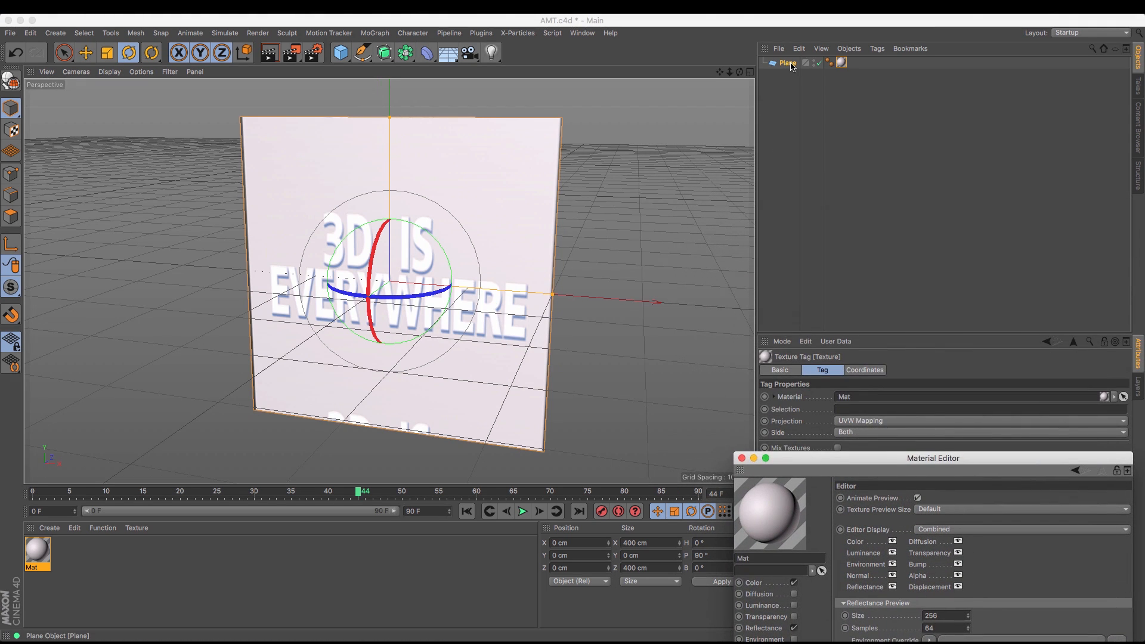
left_click(787, 64)
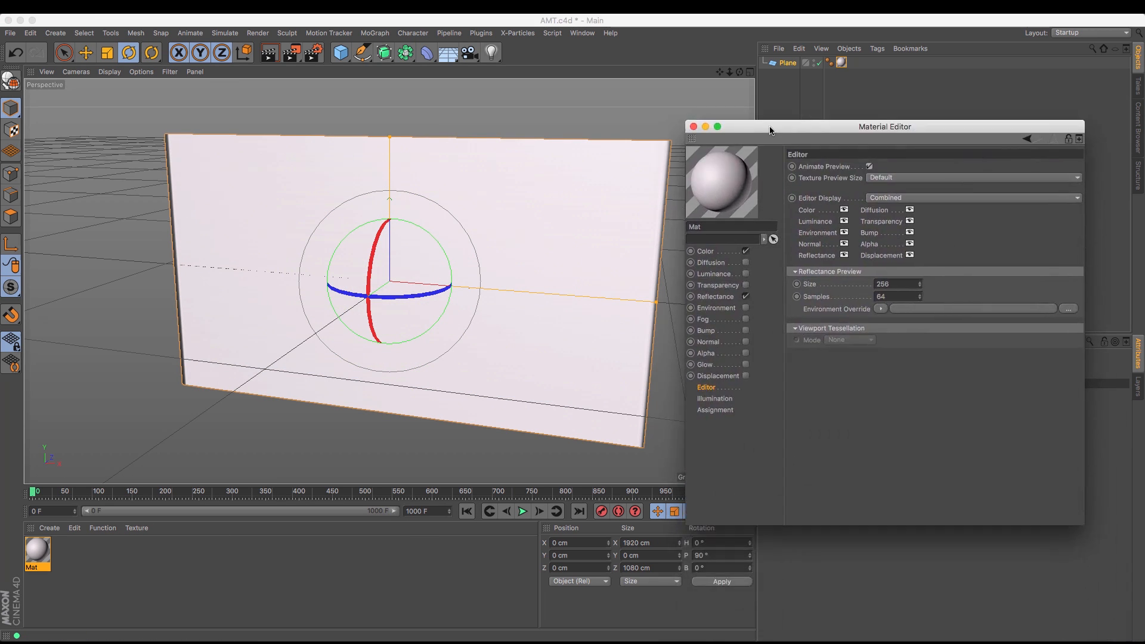
left_click(705, 249)
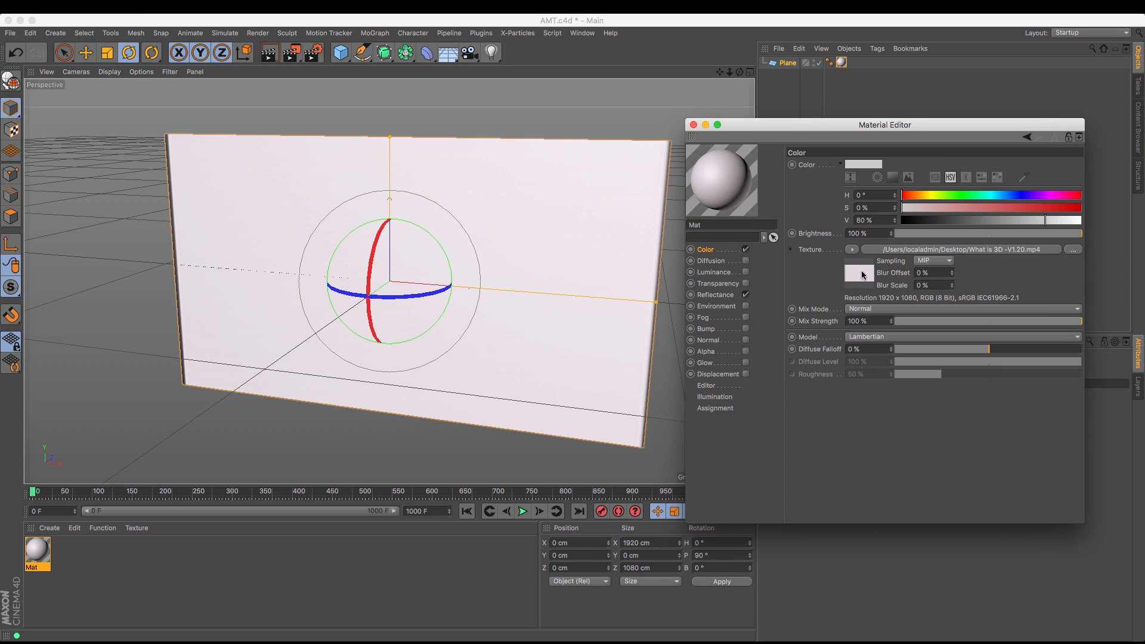
left_click(874, 149)
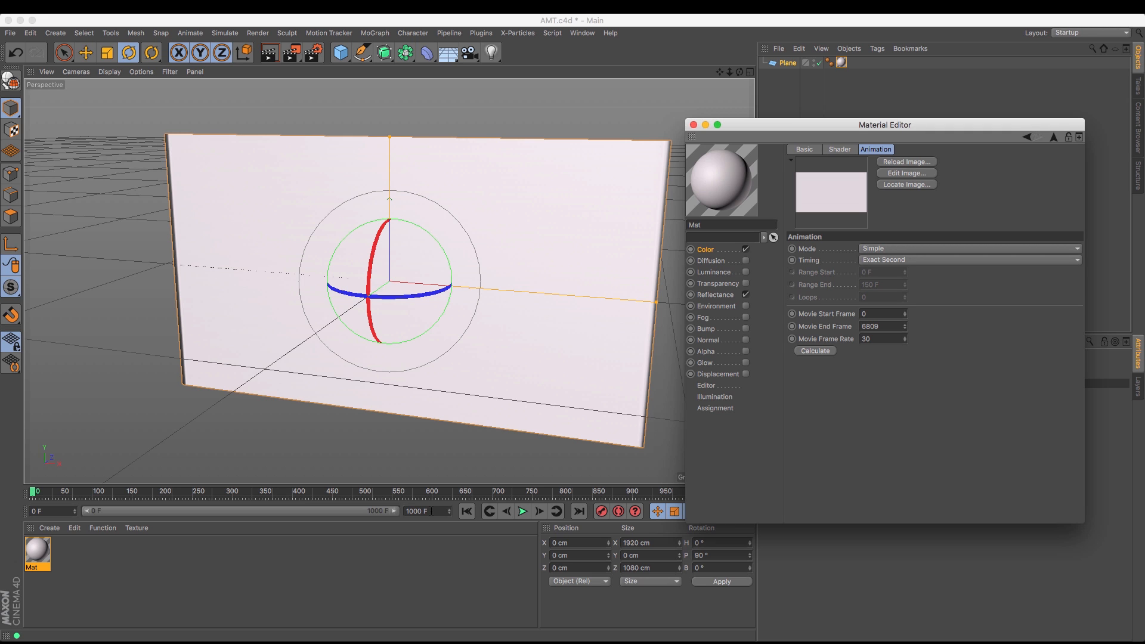
Change the movie texture's animation Mode from Simple to Loop.
left_click(876, 327)
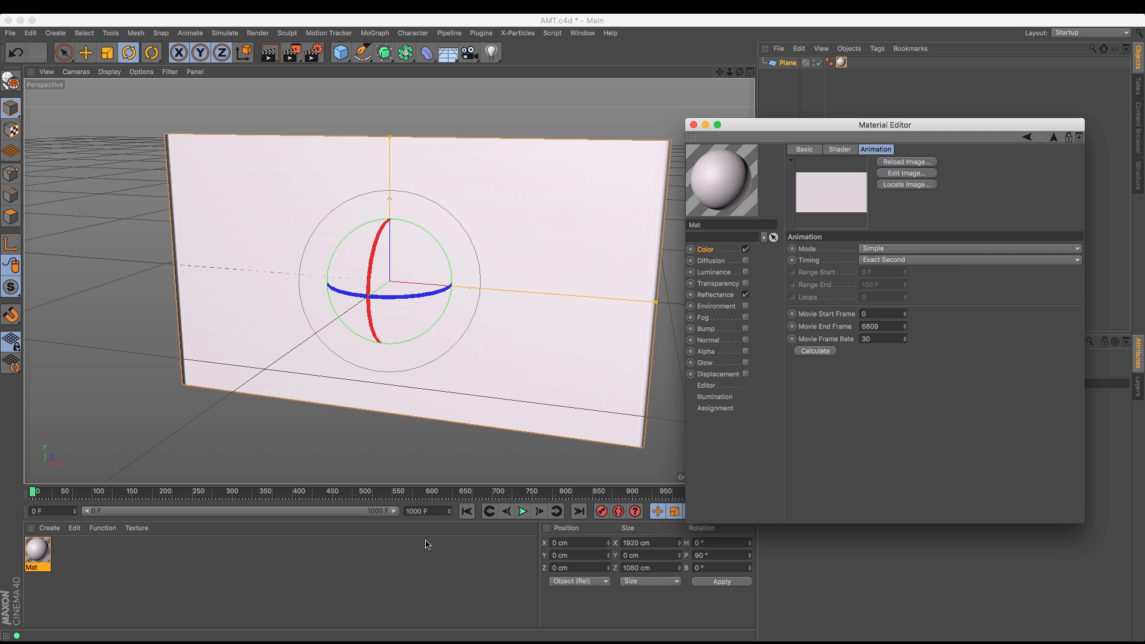
mouse_move(999, 253)
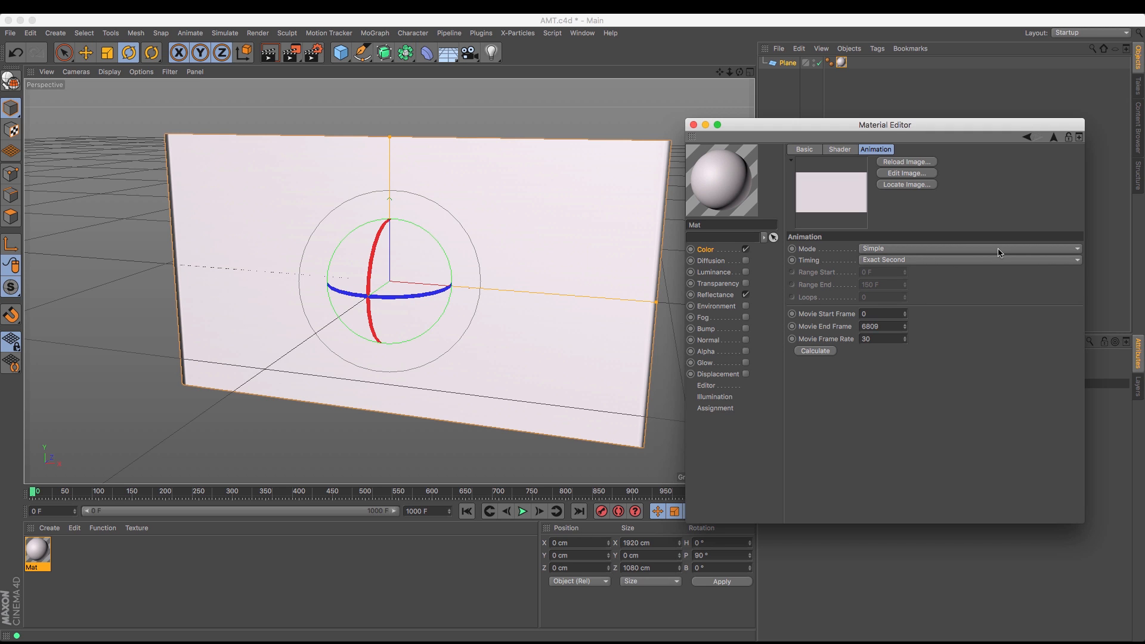
left_click(967, 259)
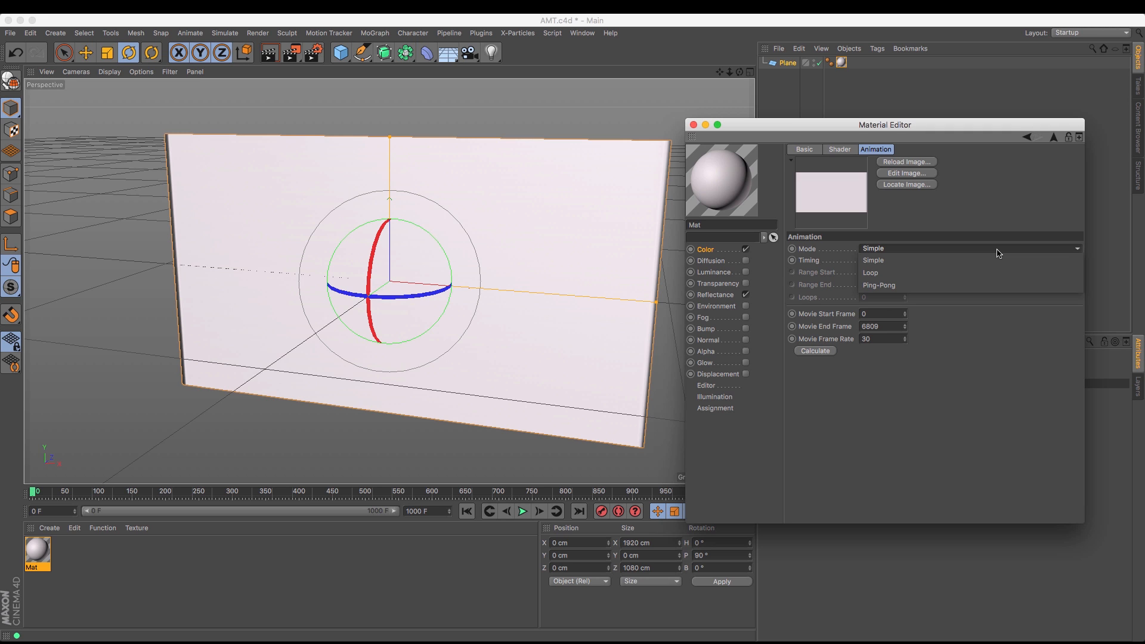
left_click(949, 272)
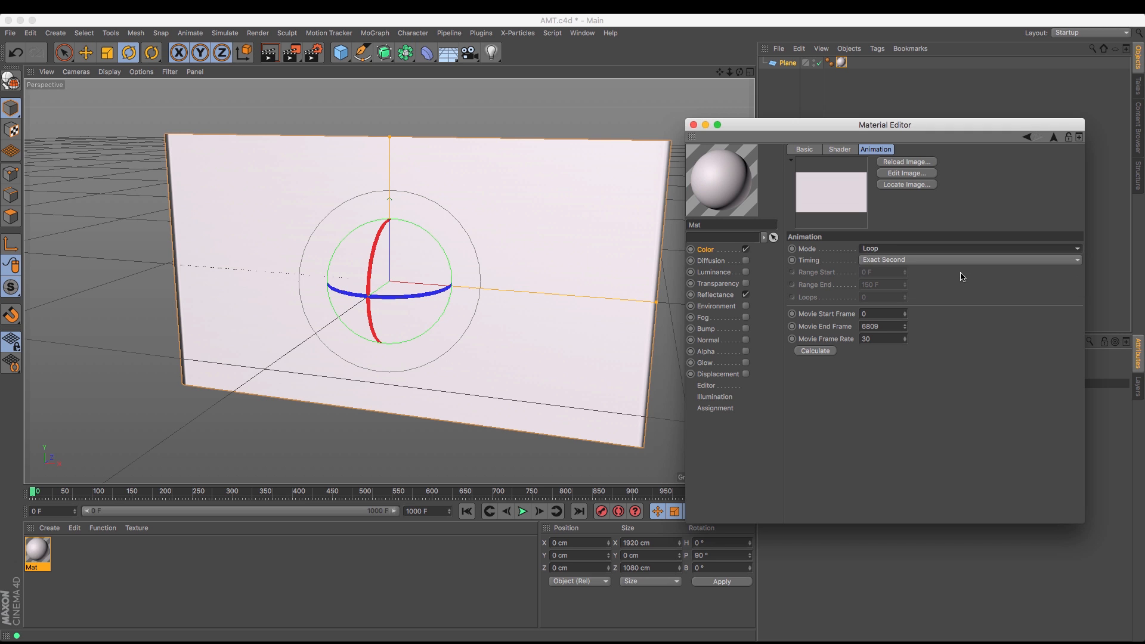
mouse_move(950, 252)
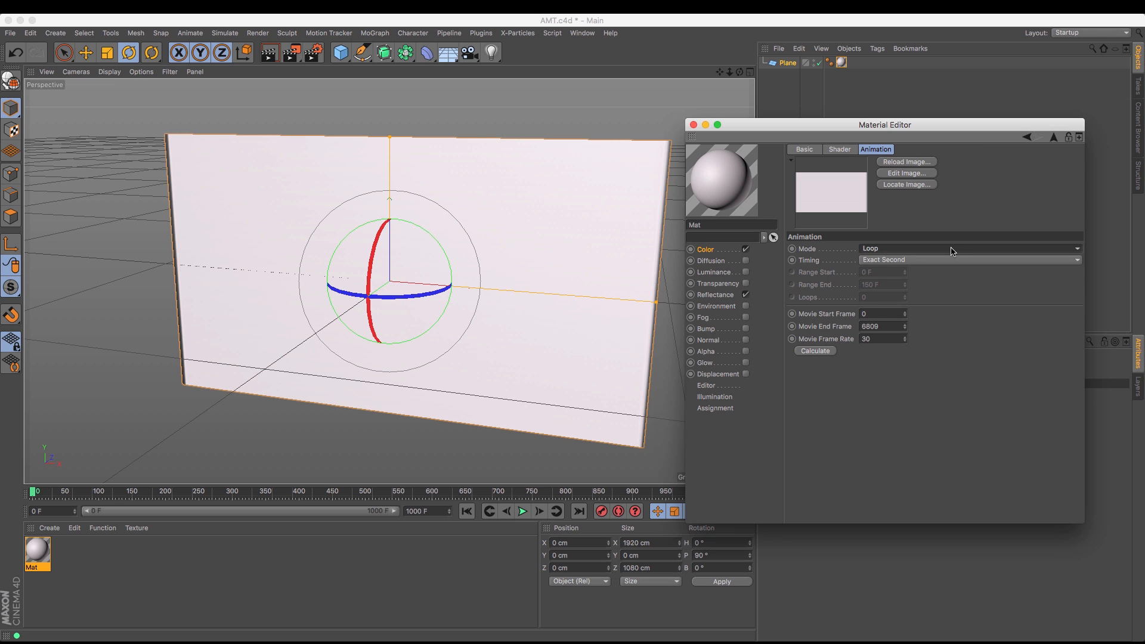
mouse_move(949, 256)
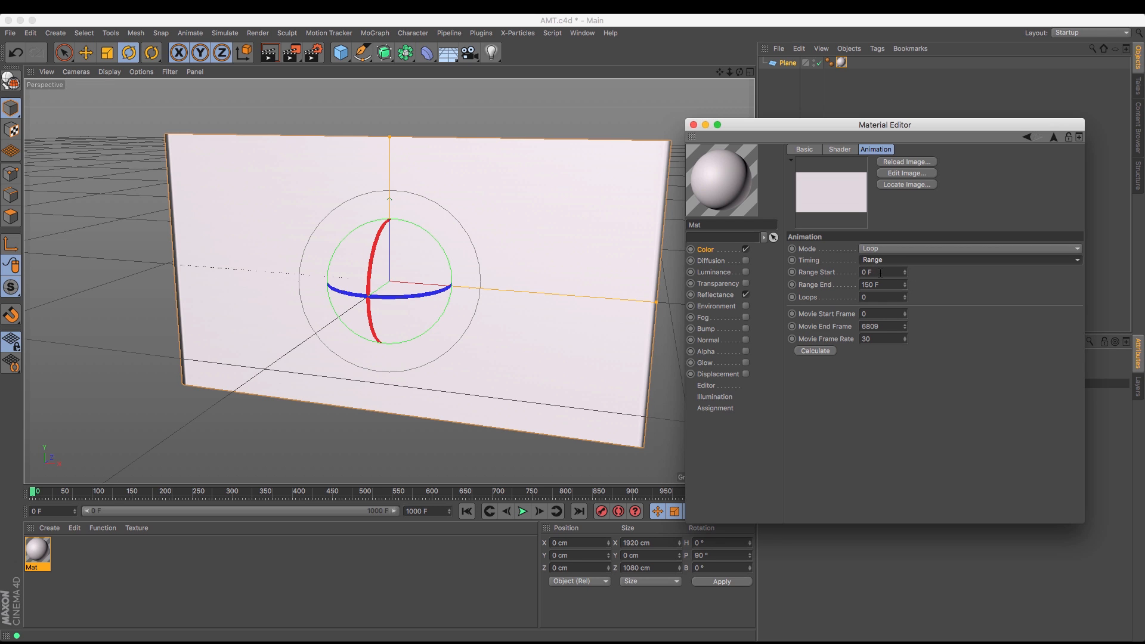
Switch Timing to Range and set the Range Start to frame 50.
triple_click(873, 271)
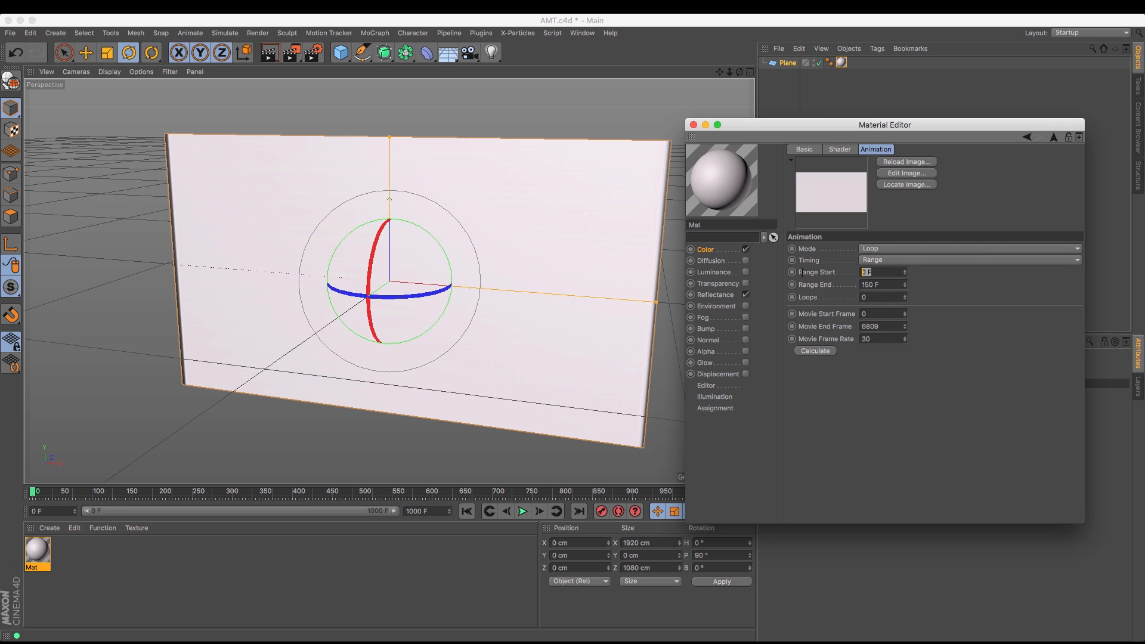
type("50")
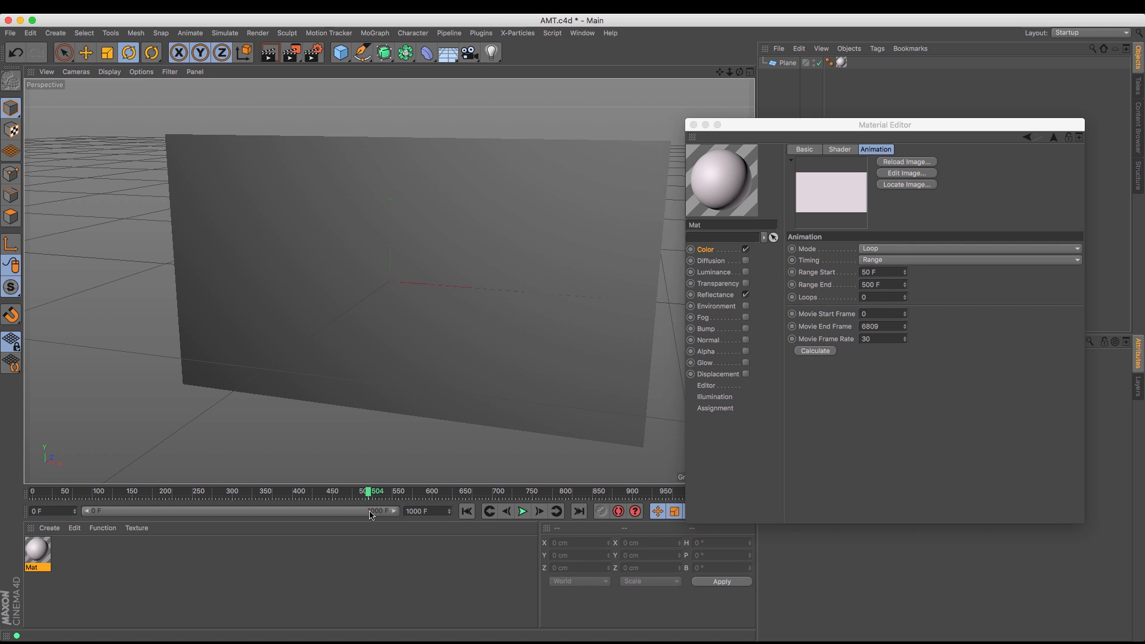
mouse_move(538, 496)
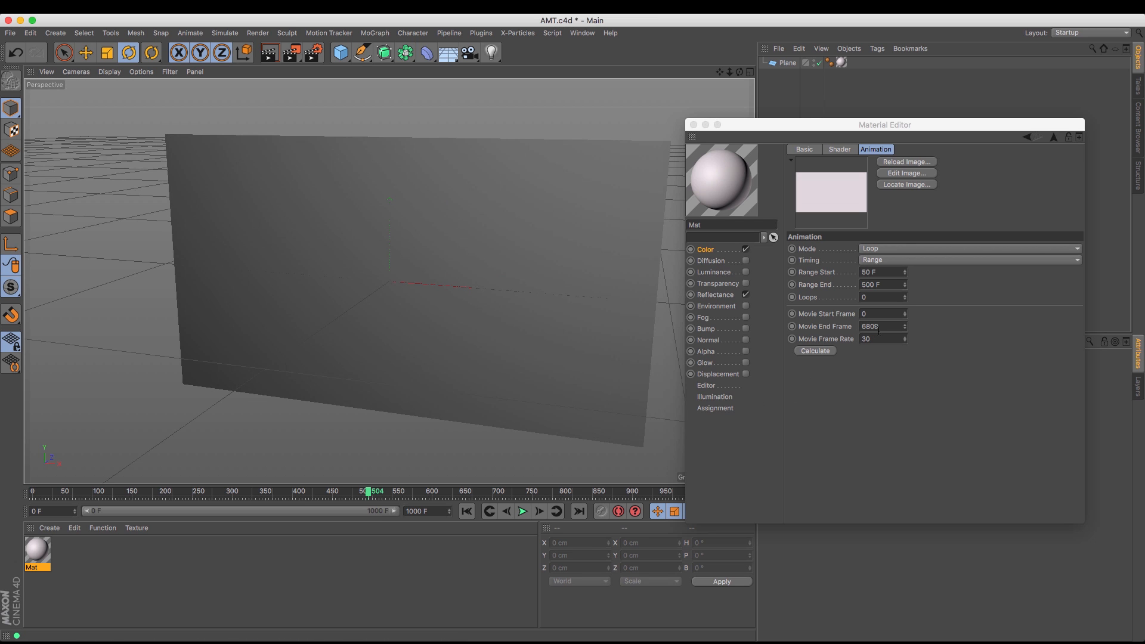
Set Range End to 500 F and scrub near frame 500 to check the plane.
left_click(873, 327)
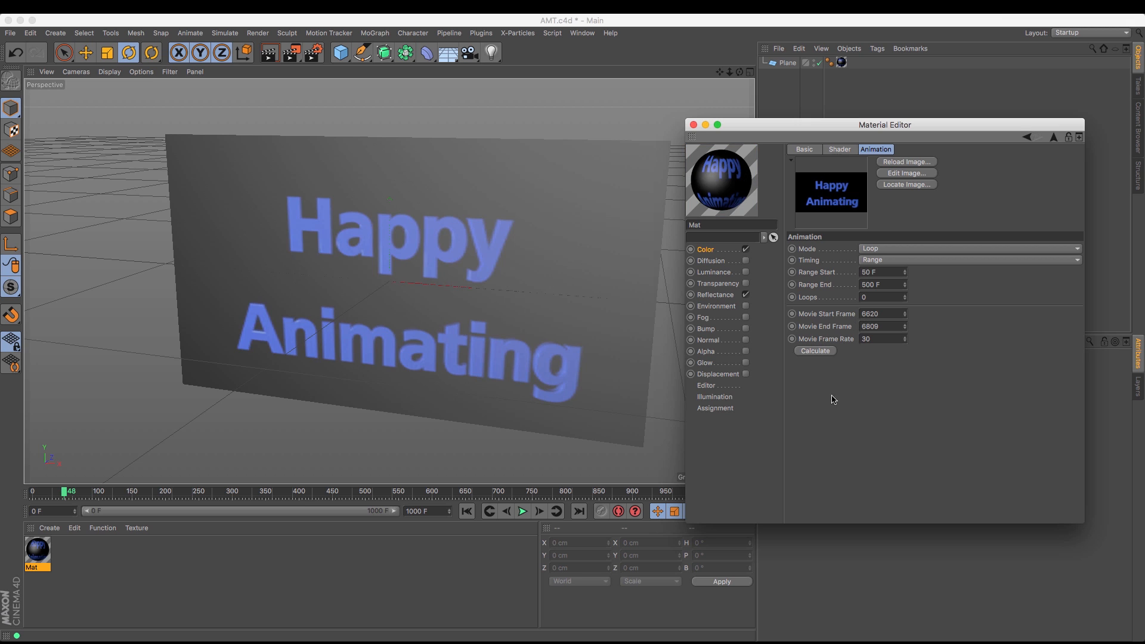
mouse_move(66, 498)
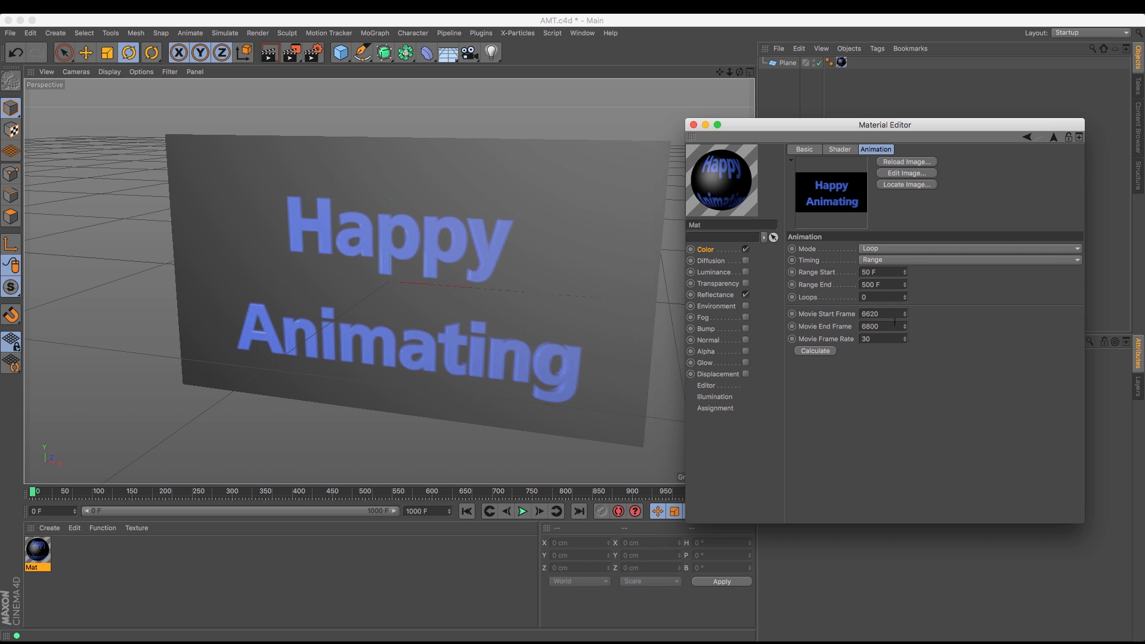
mouse_move(893, 319)
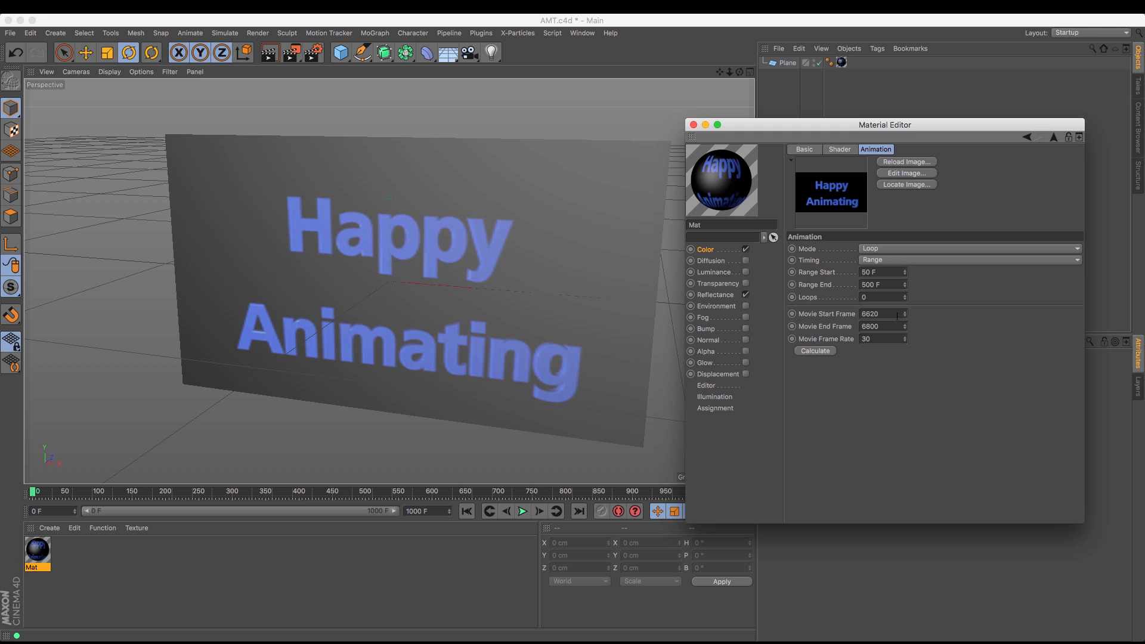
mouse_move(897, 323)
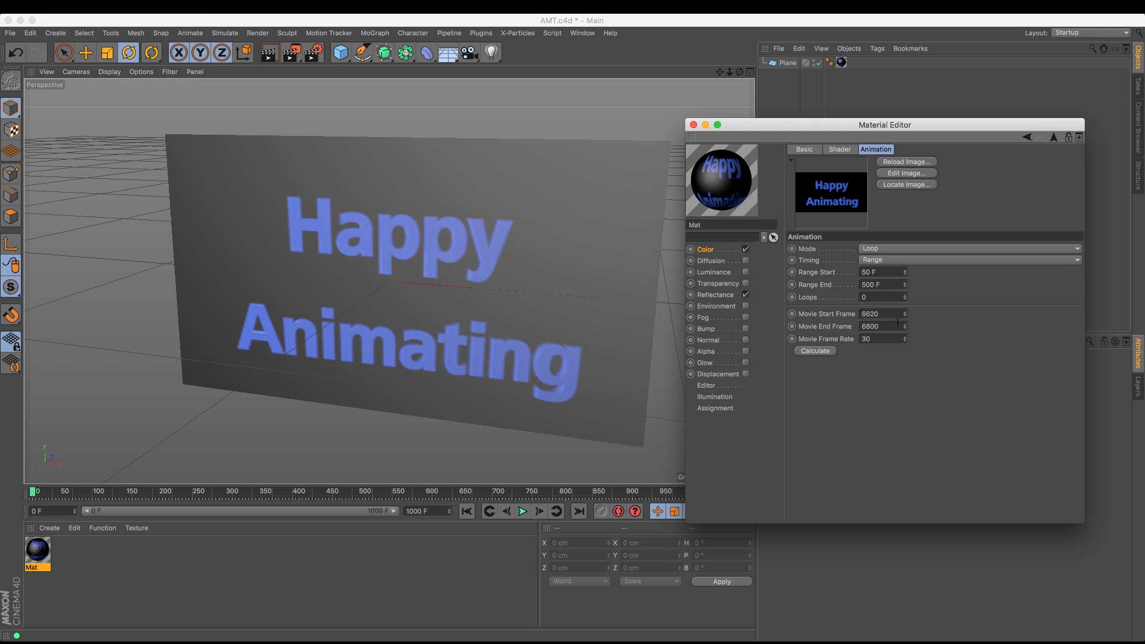
Set Range End to 230 F and play the scene to preview the loop over frames 50–230.
triple_click(873, 284)
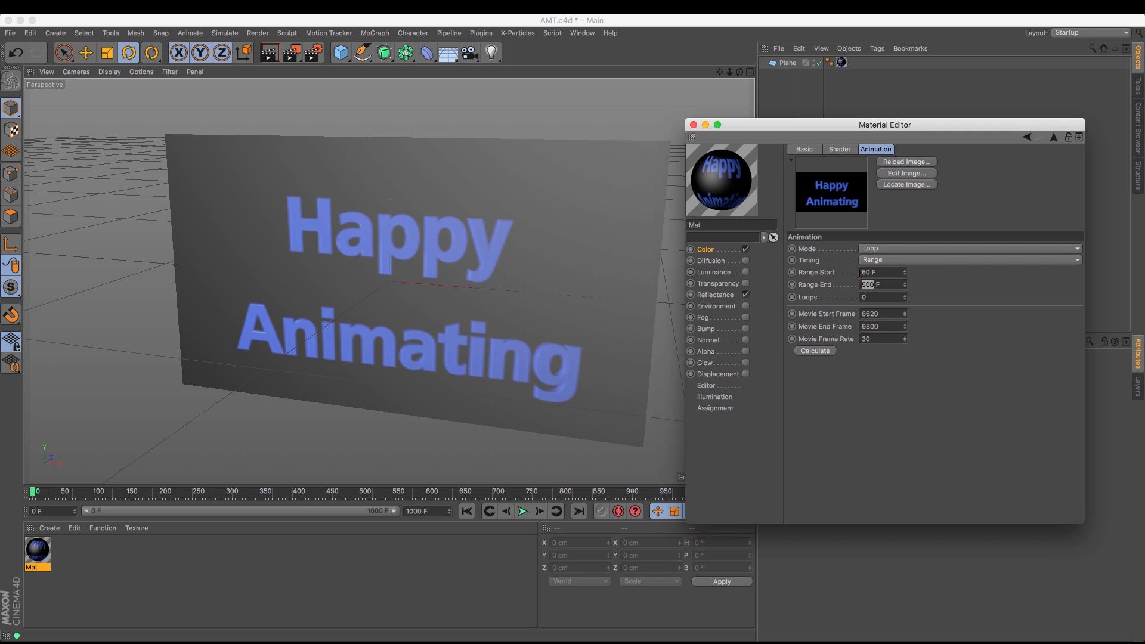
mouse_move(970, 305)
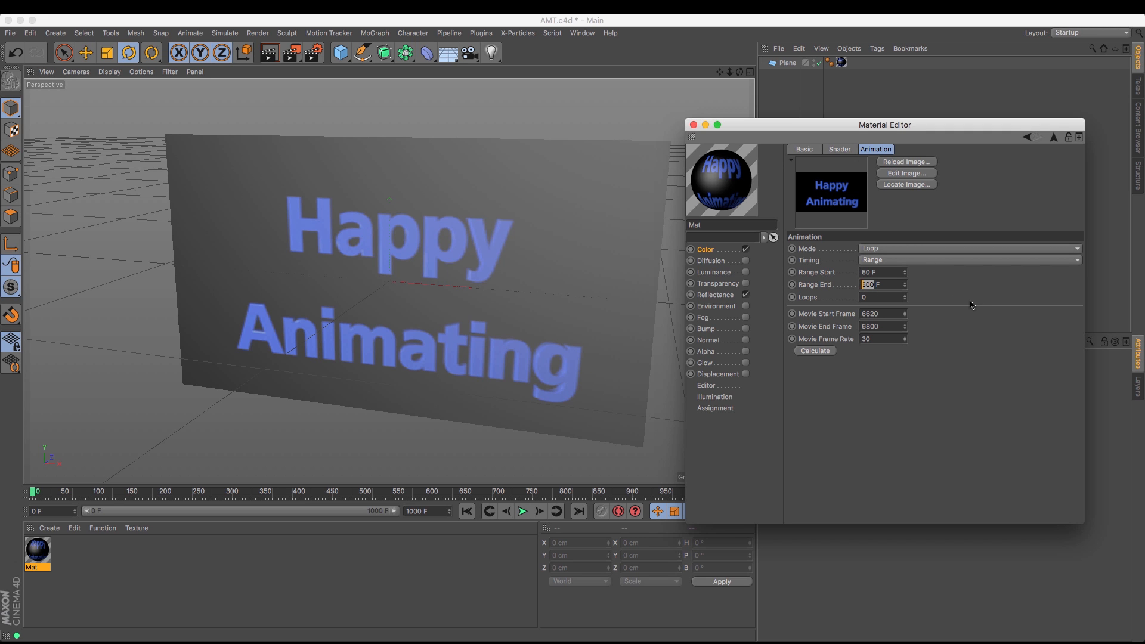
type("230")
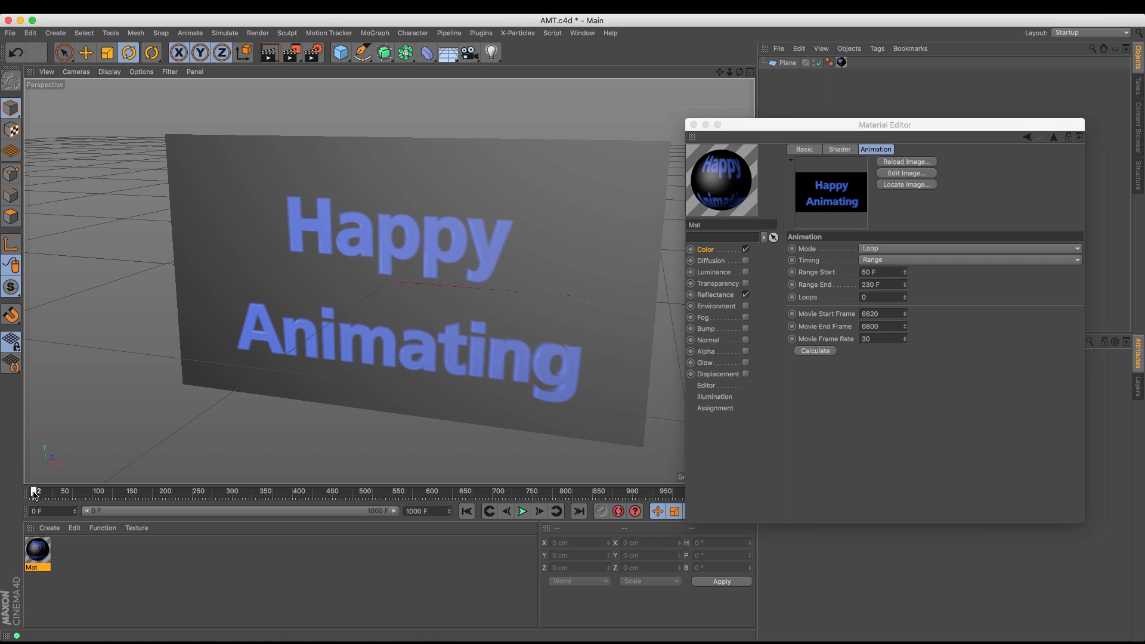
left_click(521, 510)
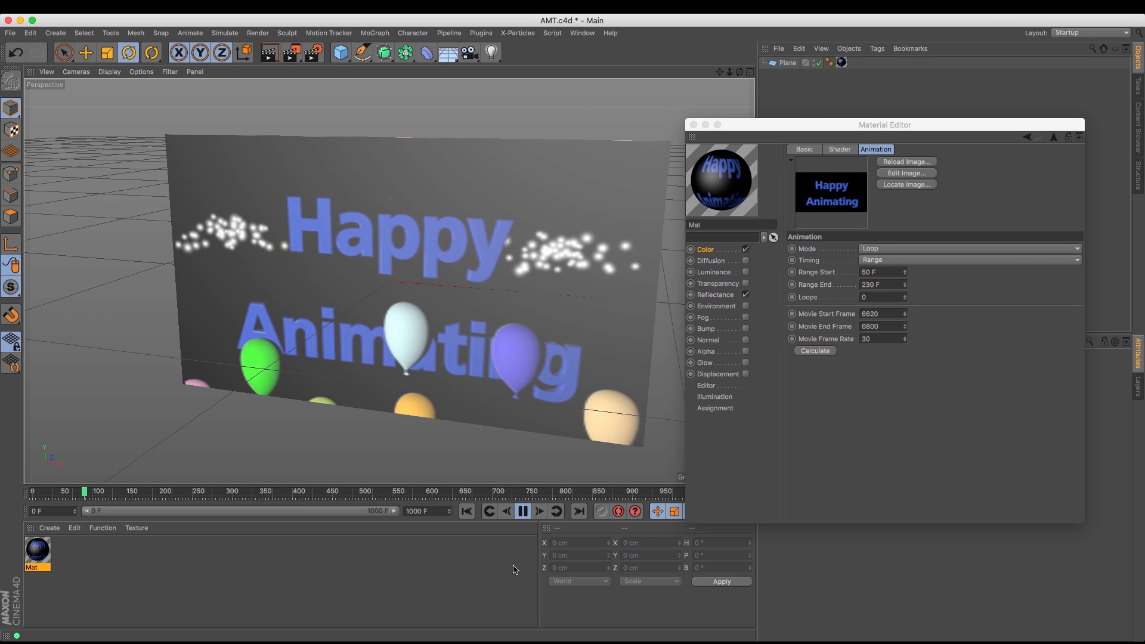
left_click(523, 510)
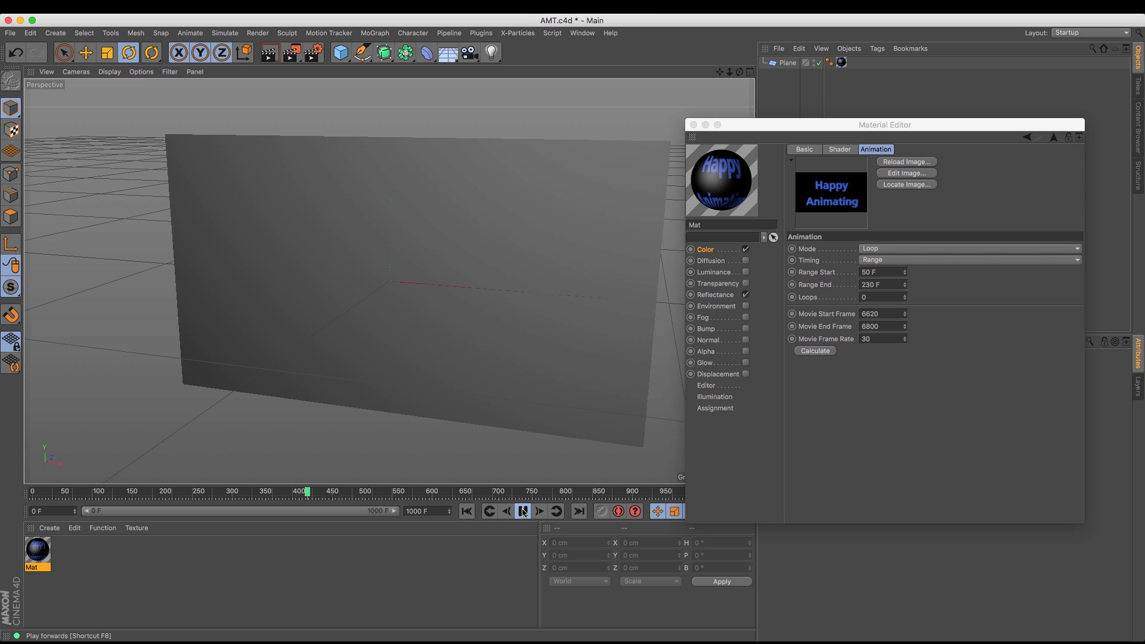
Stop playback, try Loops 1 then reset to 0, and set the movie Mode to Simple.
left_click(523, 510)
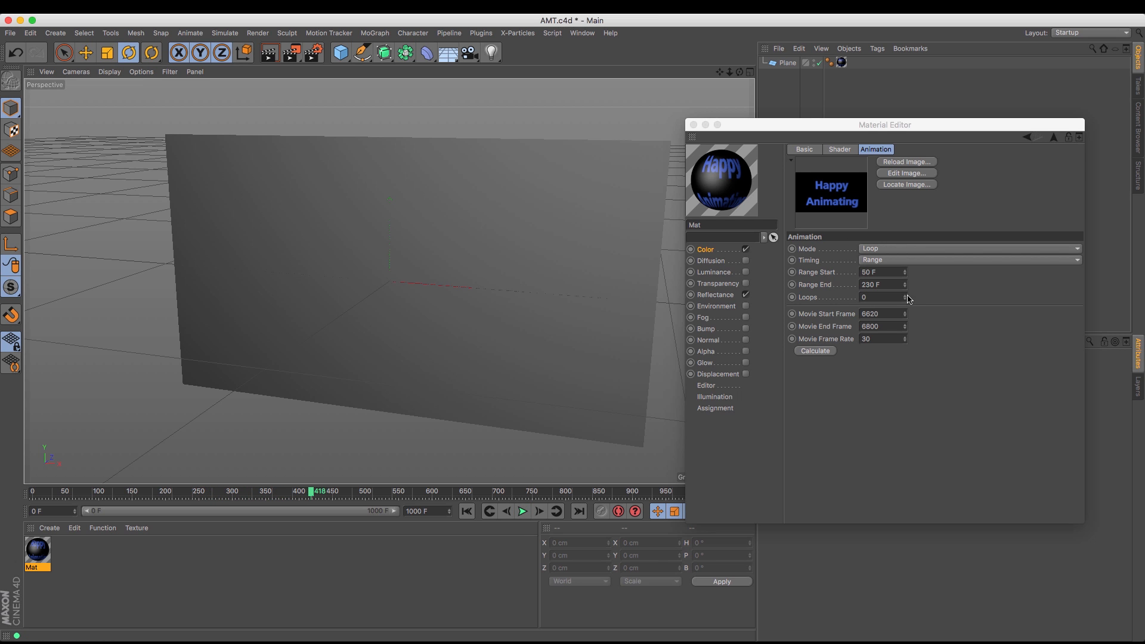
left_click(904, 294)
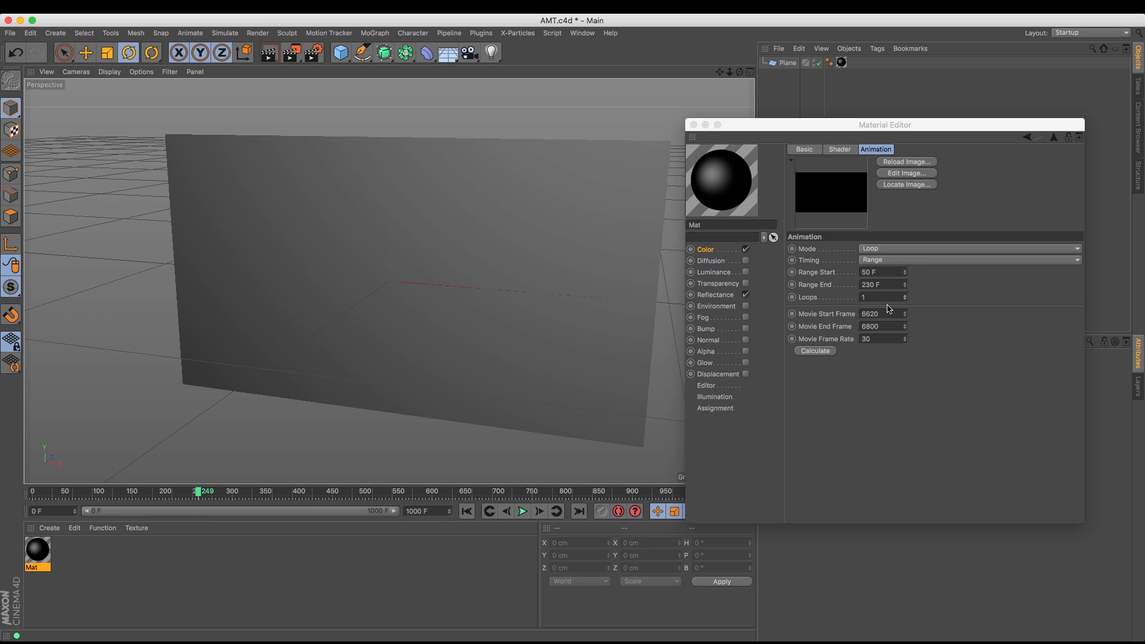
left_click(904, 298)
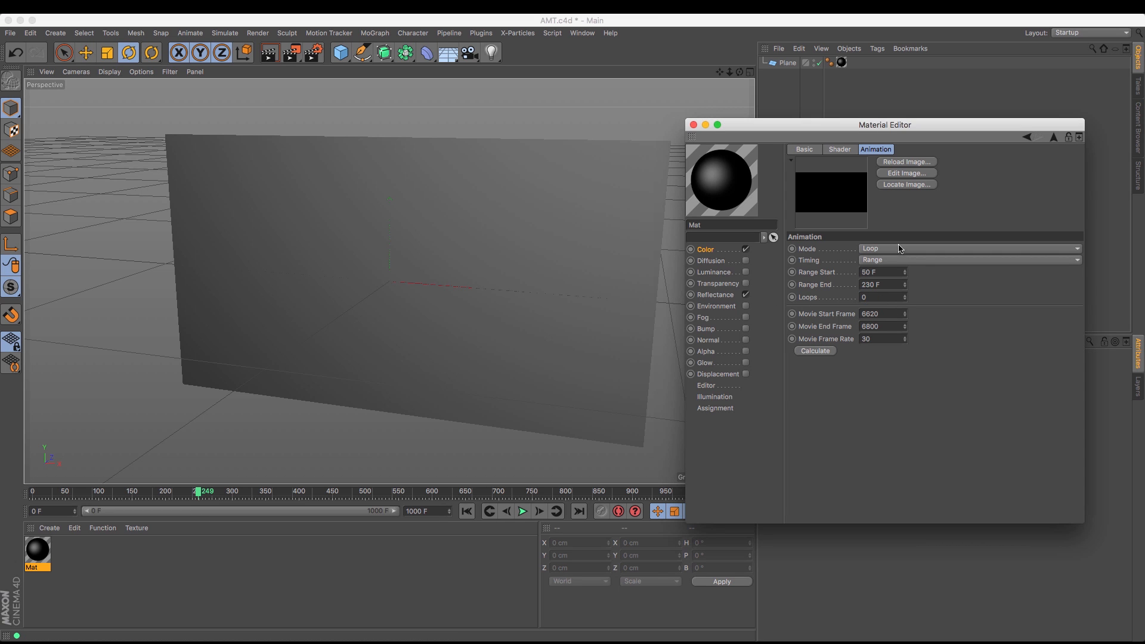
left_click(969, 248)
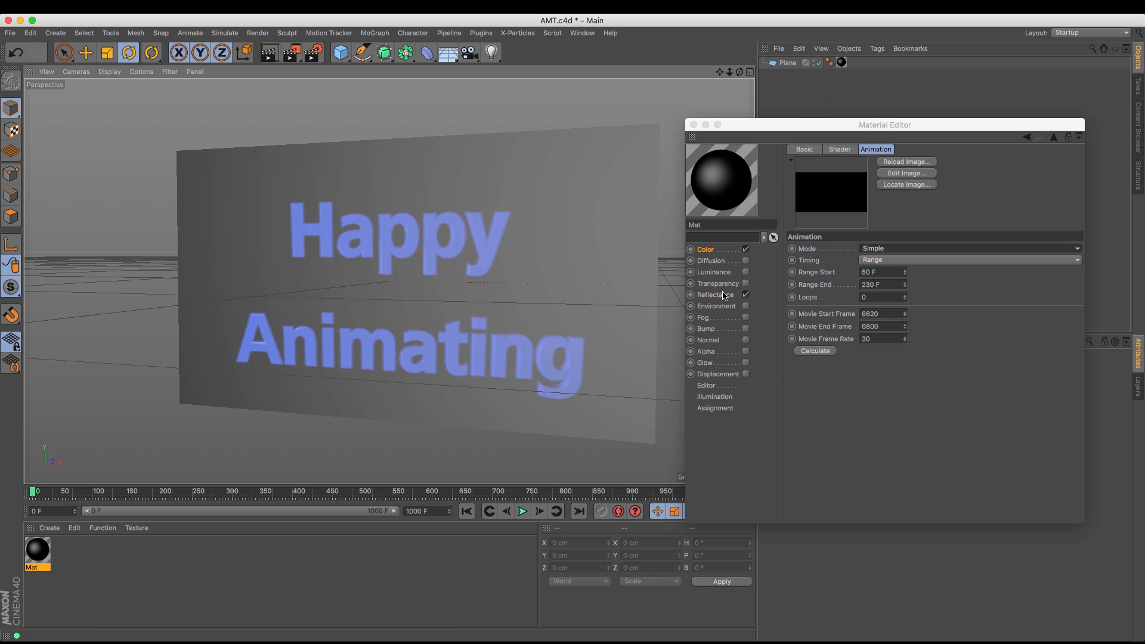
Review the Reflectance settings, then show the Color channel holding the video texture.
left_click(714, 295)
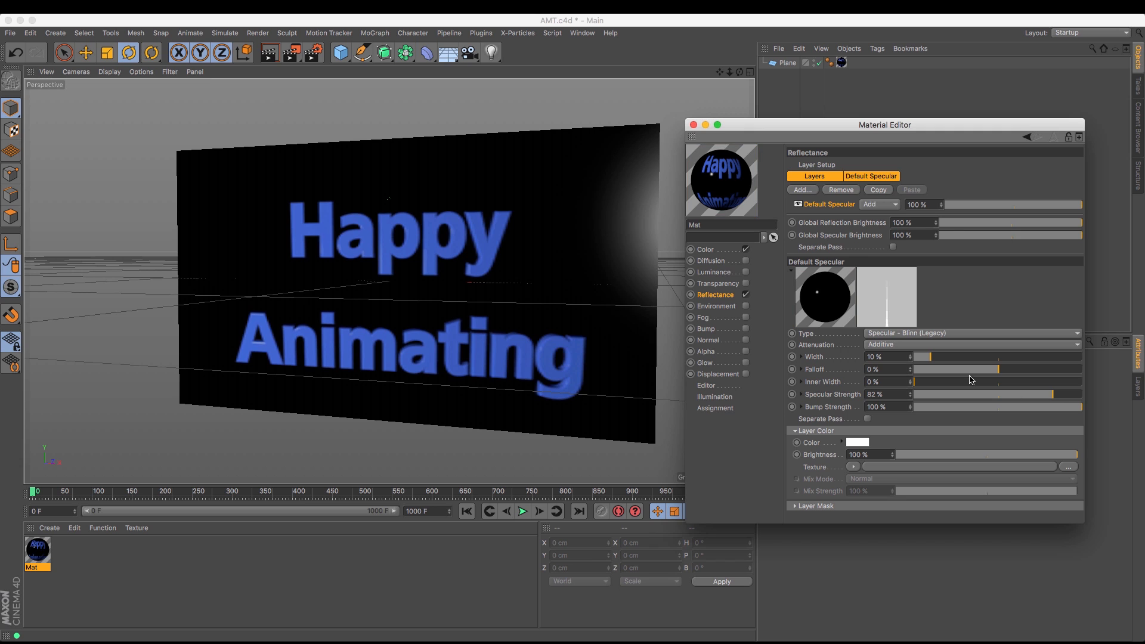
left_click(705, 249)
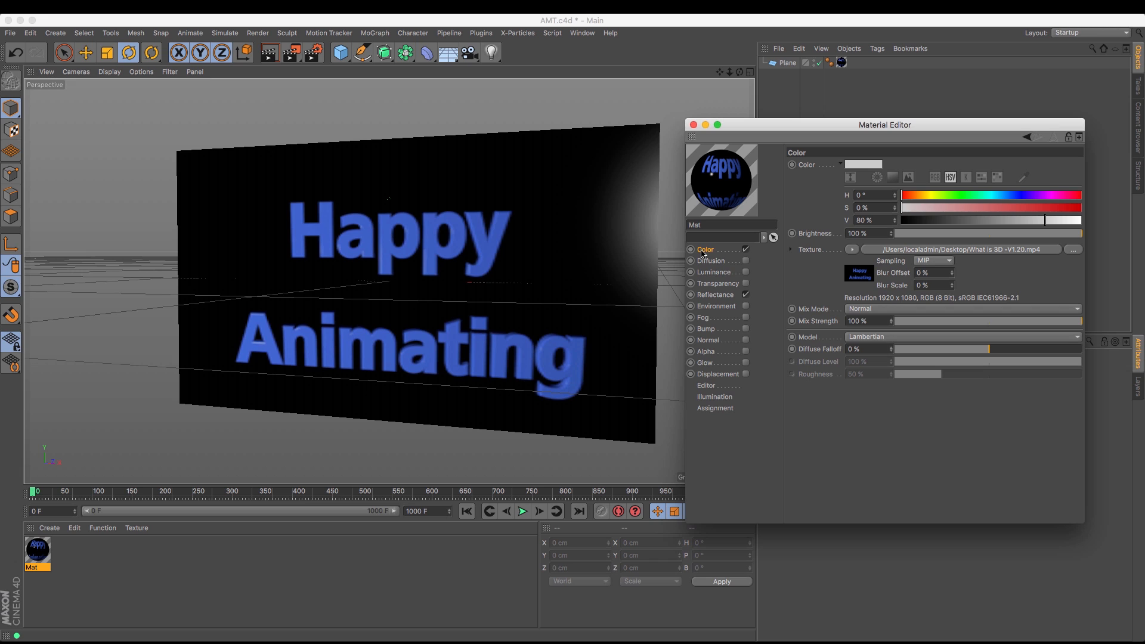
mouse_move(698, 252)
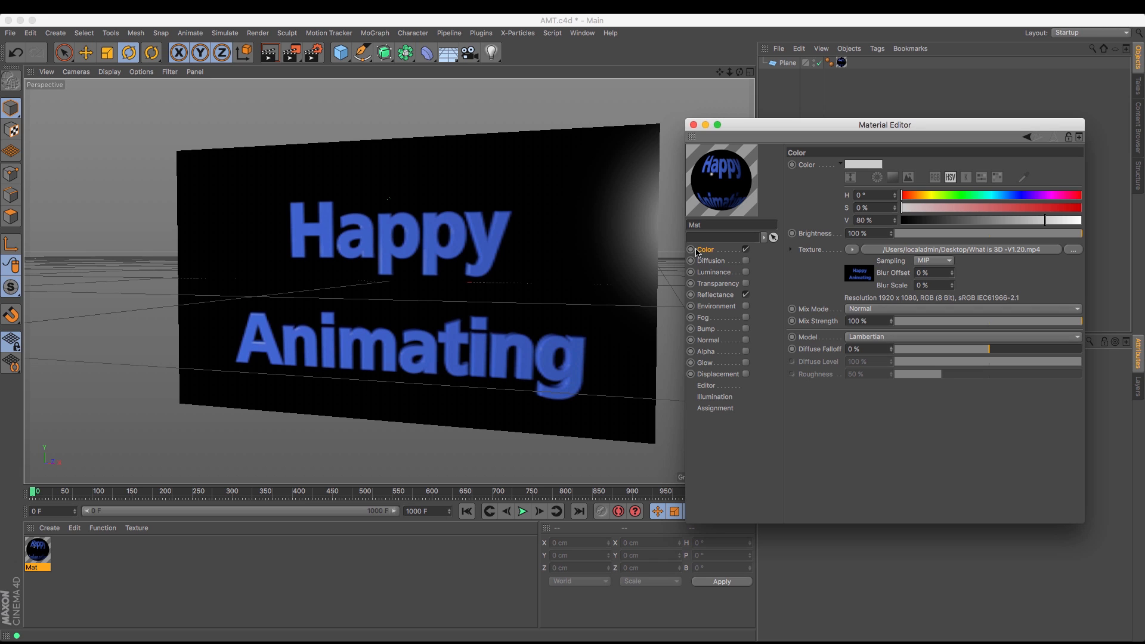
mouse_move(699, 253)
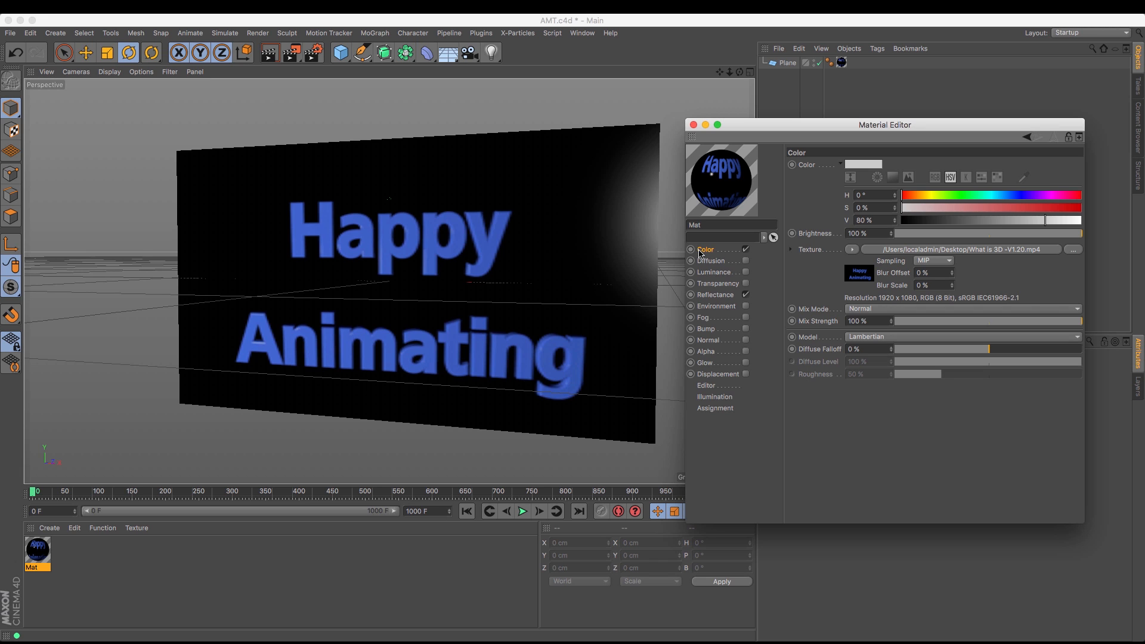
Copy the Color movie shader, enable Luminance and paste the same shader into its texture.
left_click(852, 250)
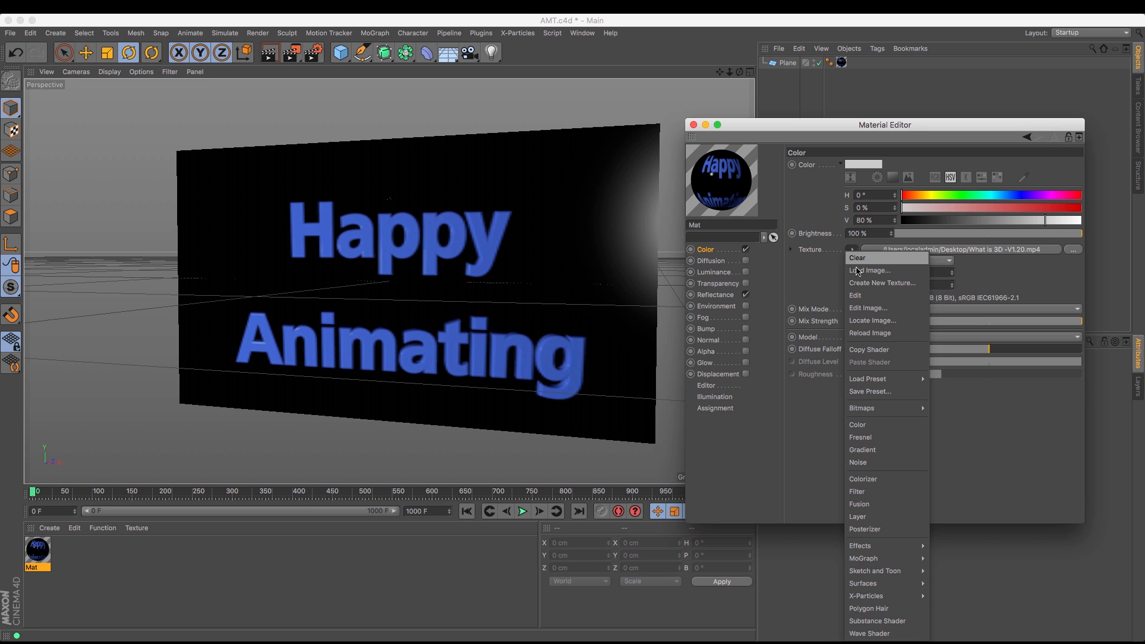
mouse_move(873, 271)
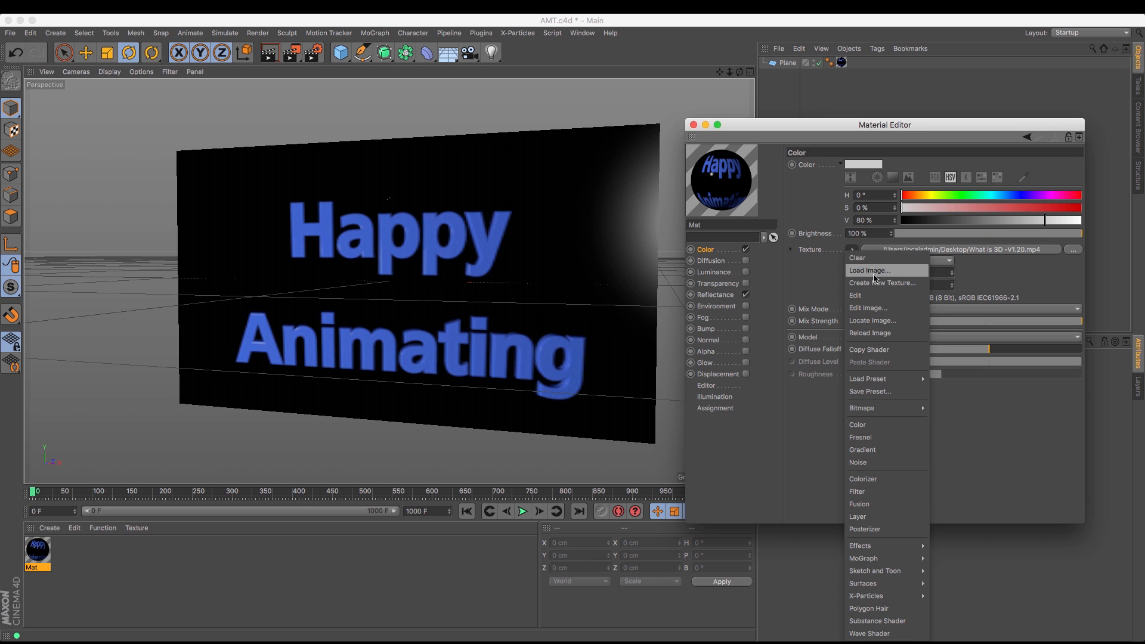
left_click(715, 272)
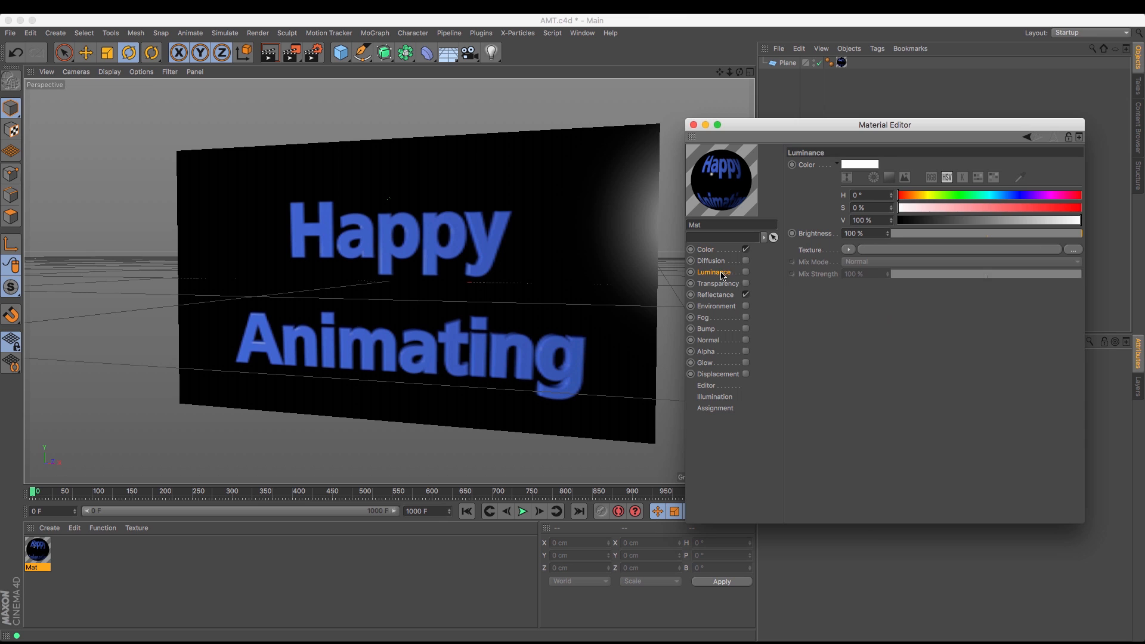
left_click(848, 249)
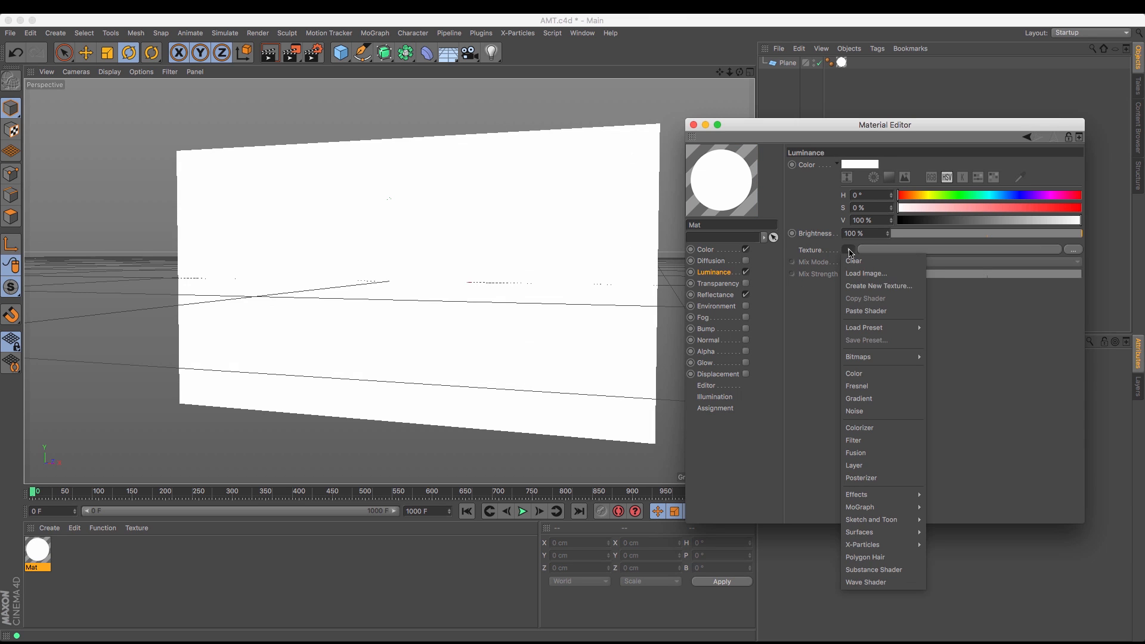
left_click(866, 274)
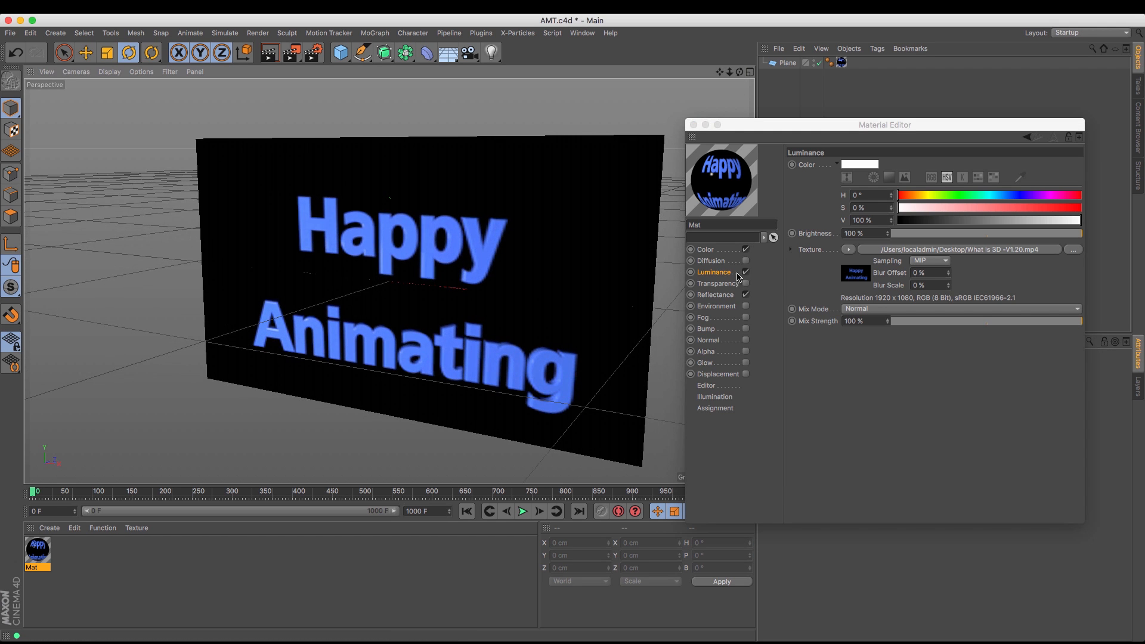
left_click(746, 272)
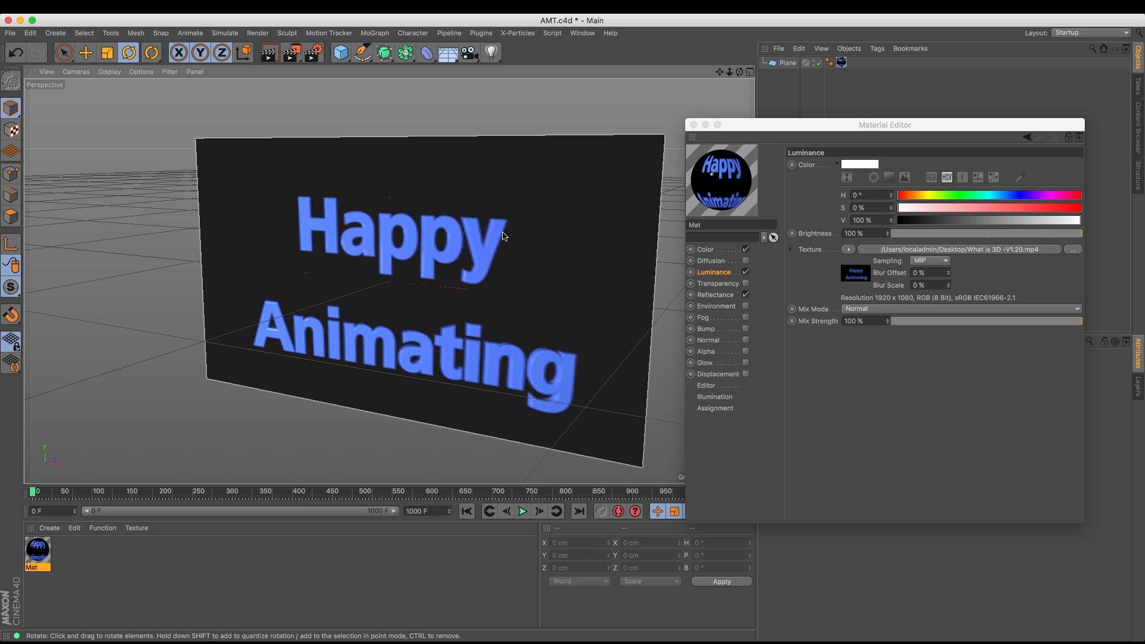
mouse_move(159, 342)
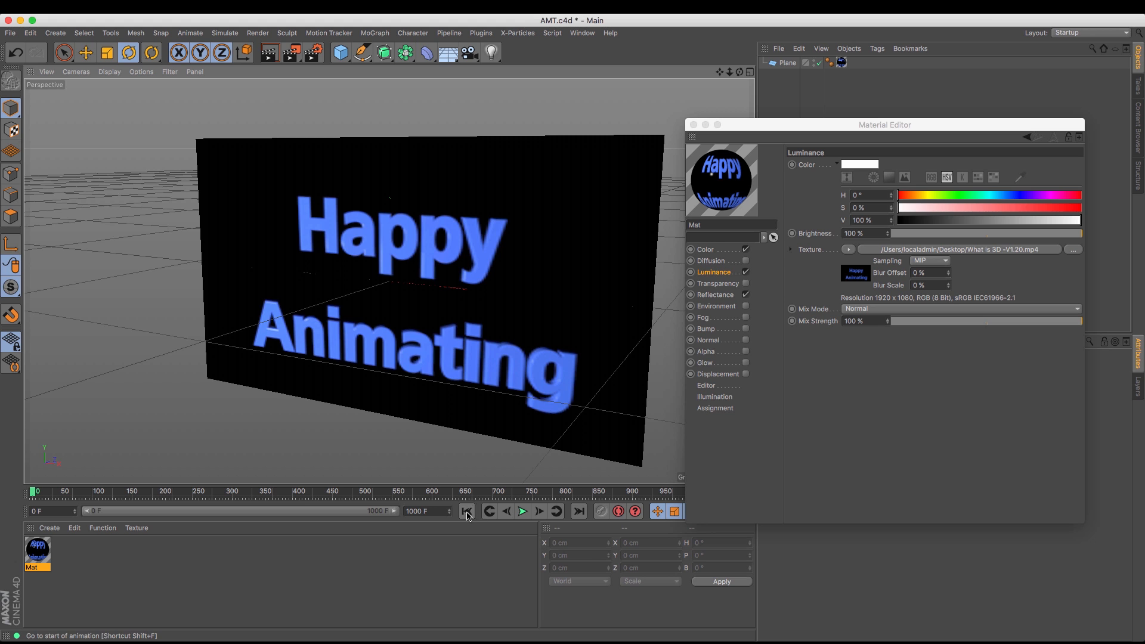
Play from frame 0 past the clip's end at 248, then return to the Color channel.
left_click(522, 510)
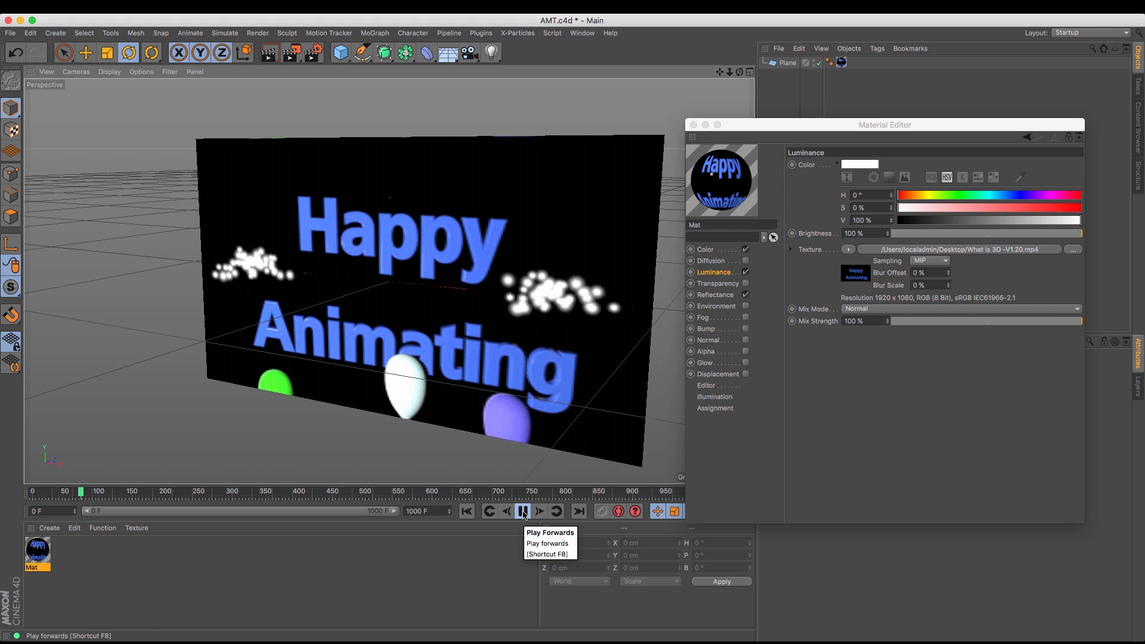
left_click(523, 510)
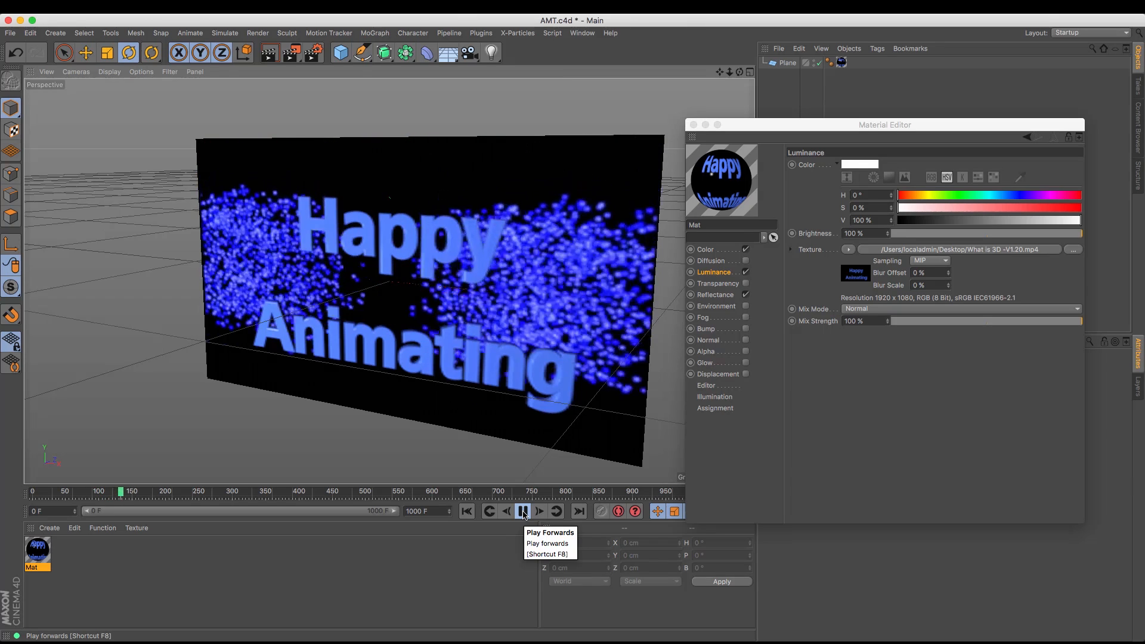
left_click(522, 512)
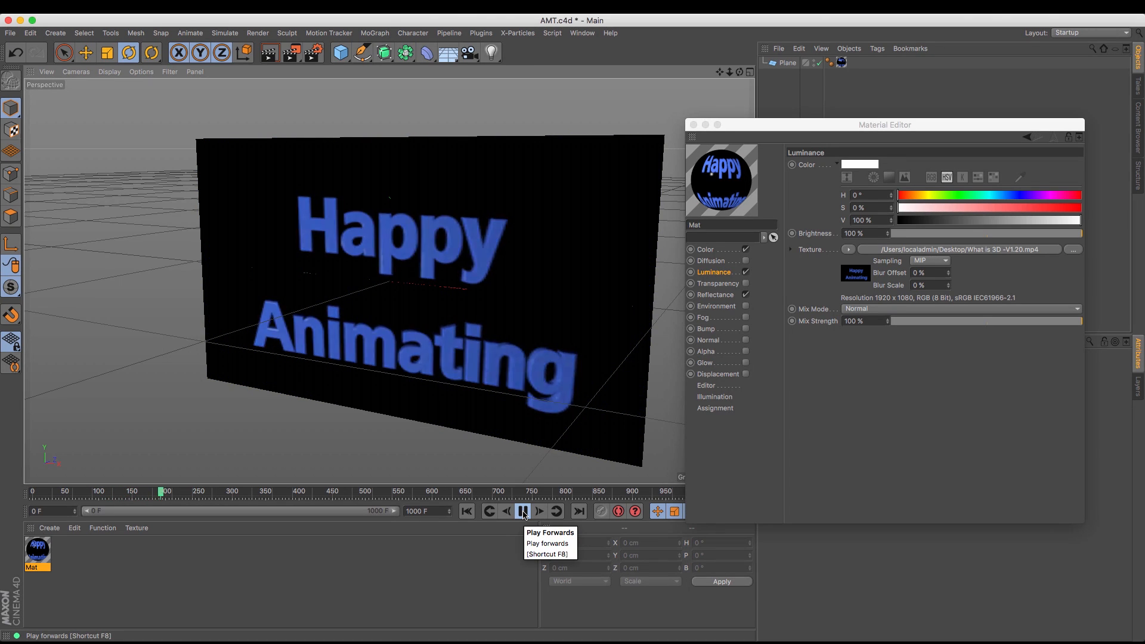
left_click(522, 511)
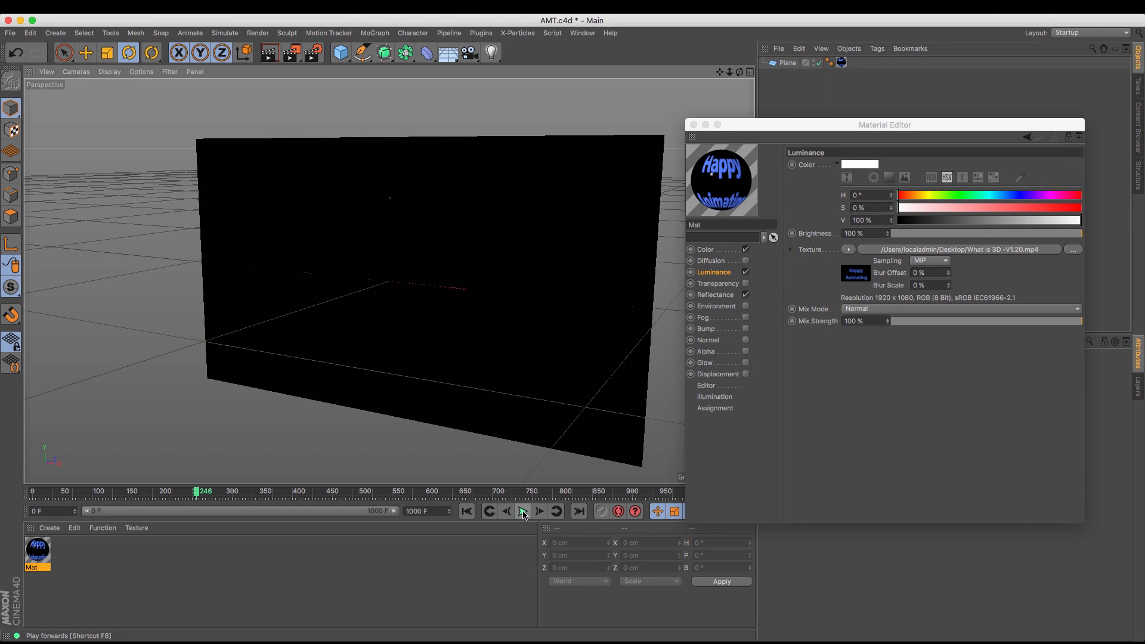
left_click(521, 510)
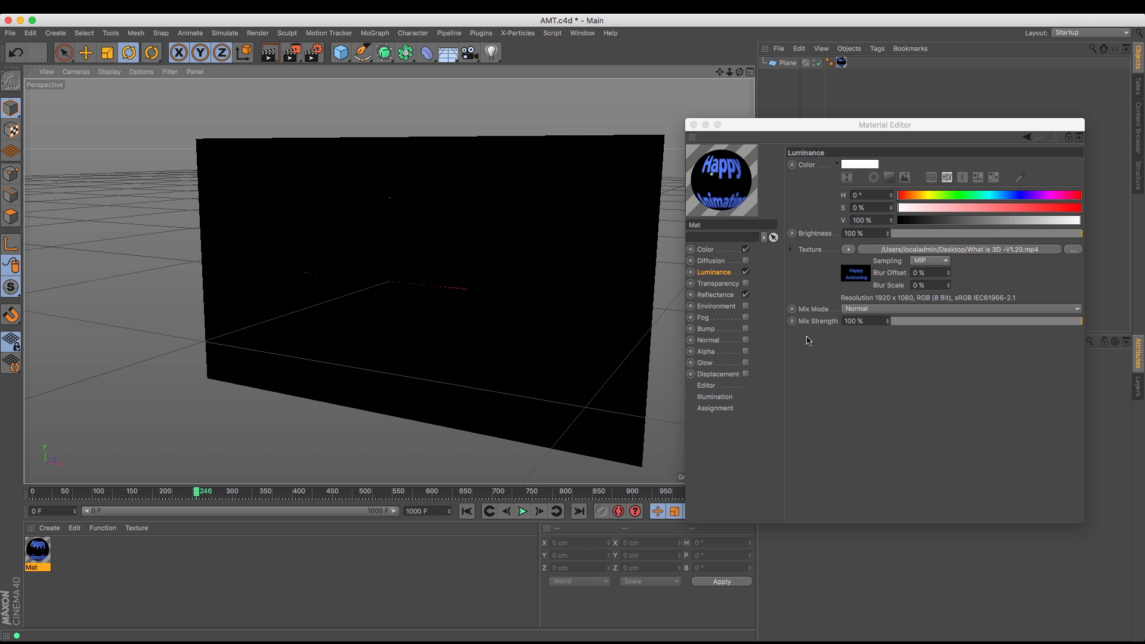
left_click(705, 249)
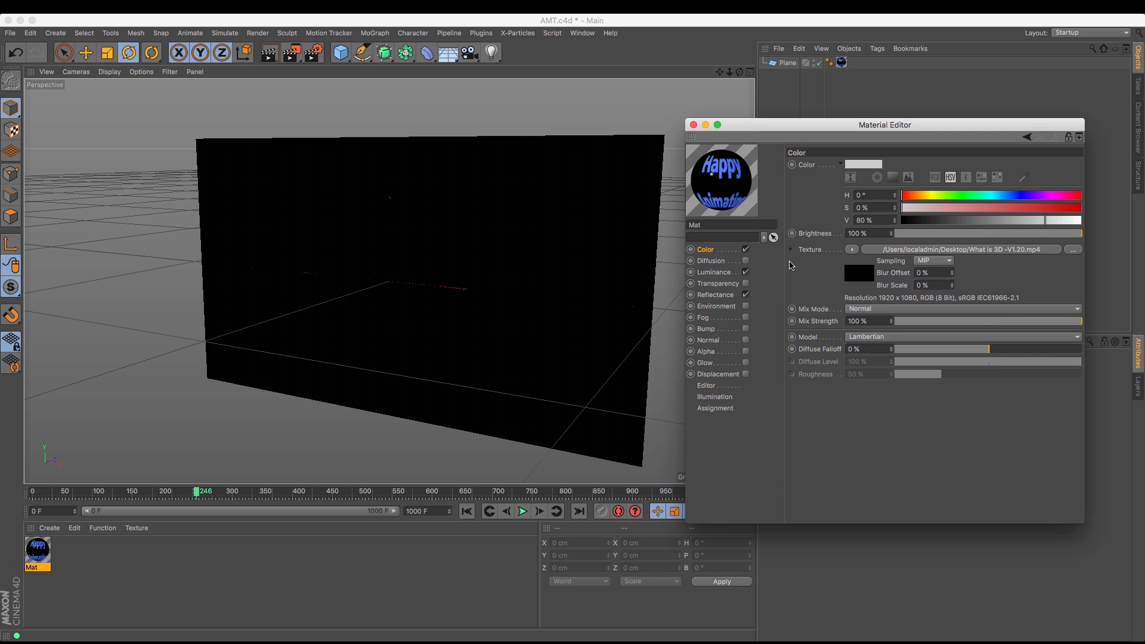